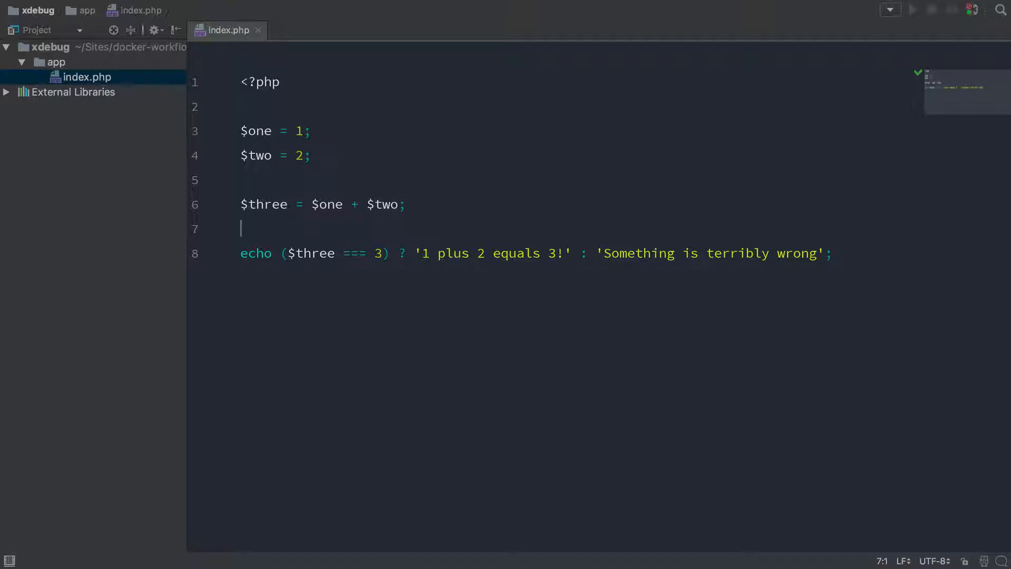
pyautogui.moveTo(107, 34)
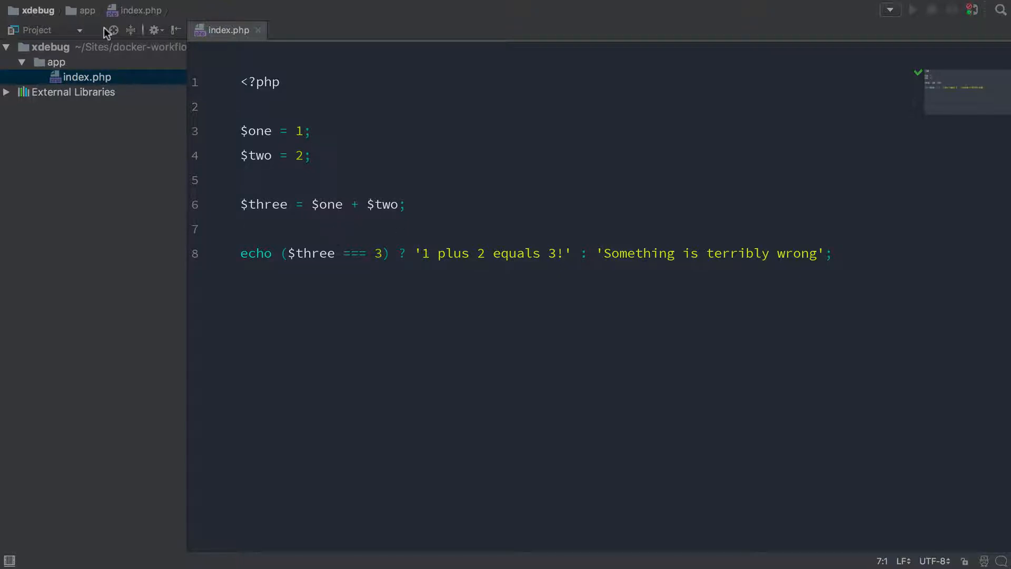
# Step: Open Preferences and add a new entry under Languages & Frameworks > PHP > Servers
pyautogui.click(69, 8)
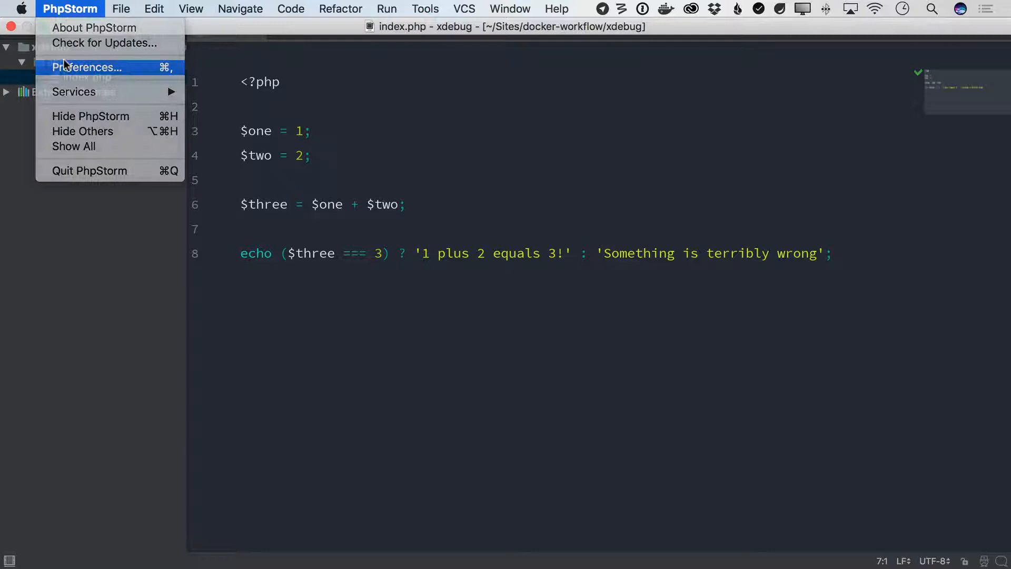
pyautogui.click(88, 67)
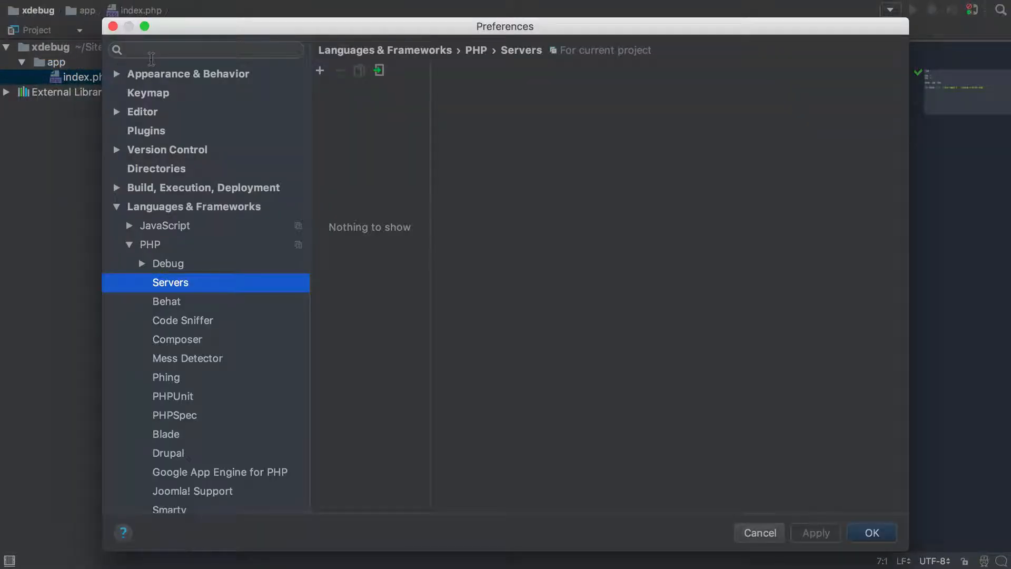
pyautogui.moveTo(171, 224)
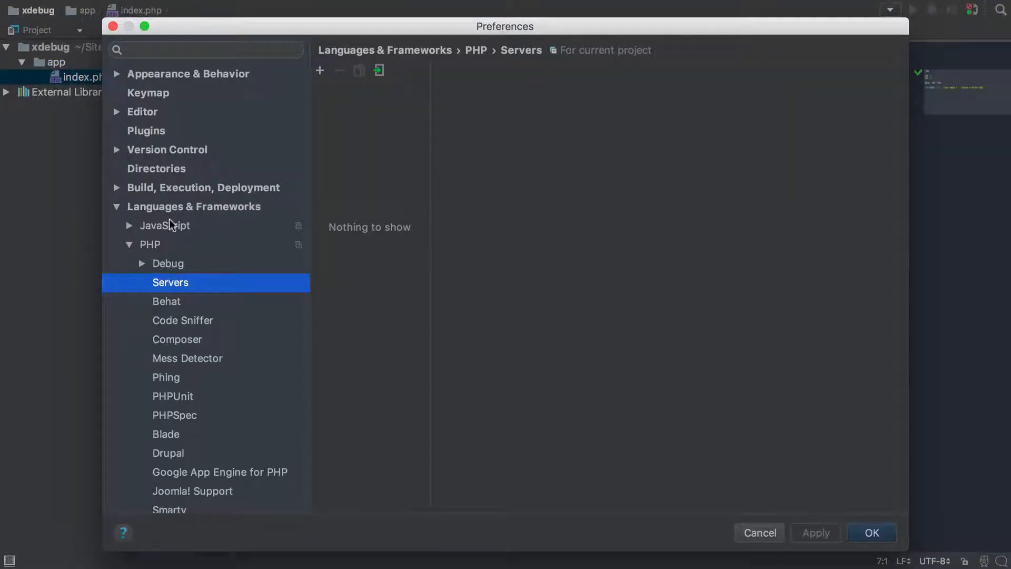
pyautogui.moveTo(358, 70)
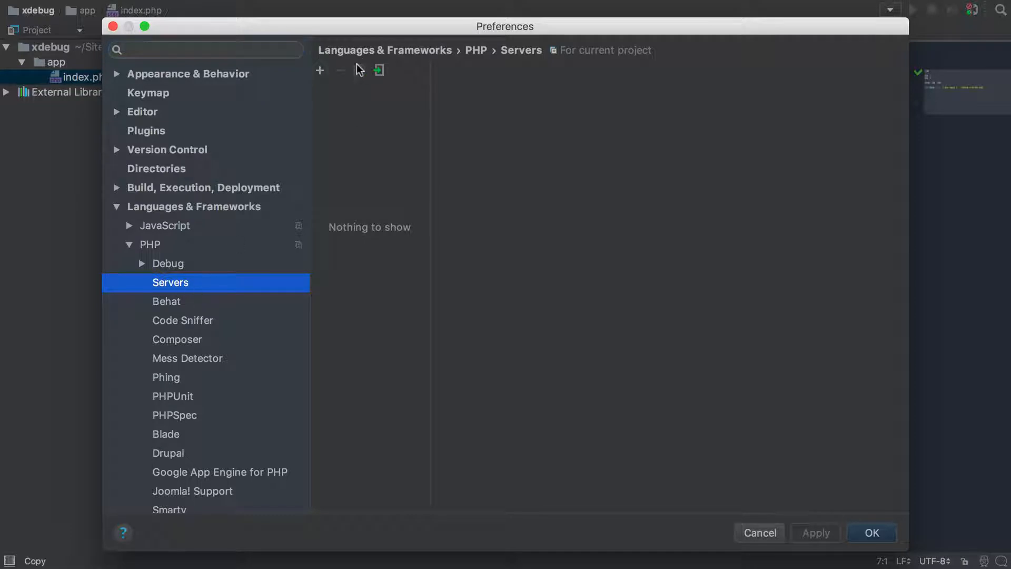
pyautogui.click(318, 71)
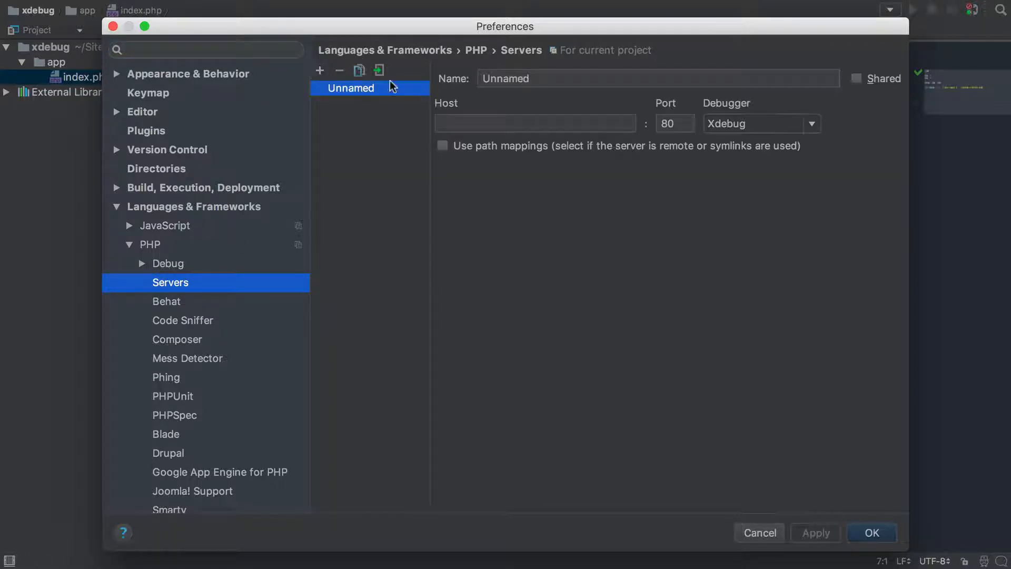
# Step: Name the server docker-server with host localhost and port 80
pyautogui.write('docker-seve')
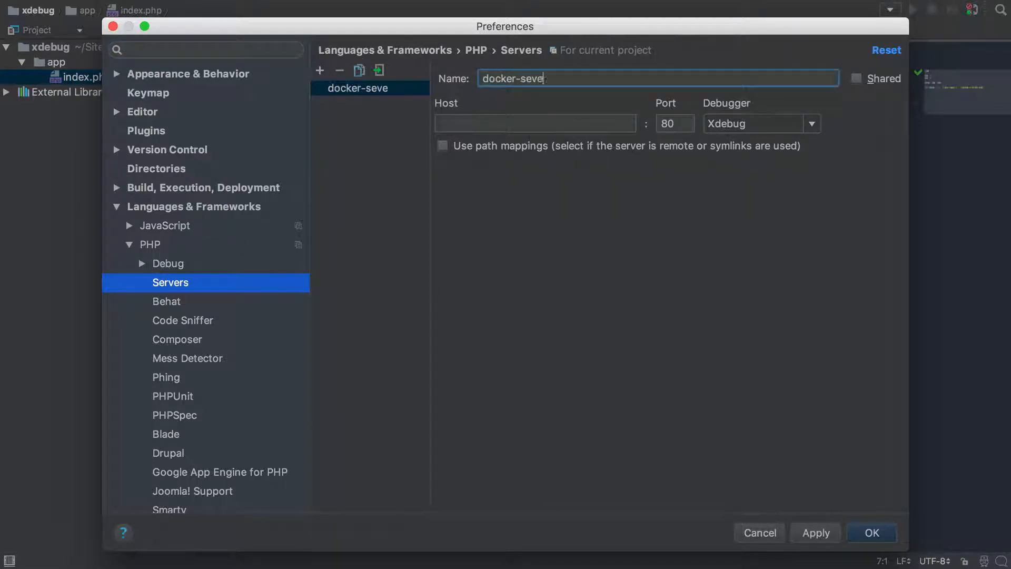
pyautogui.write('rver')
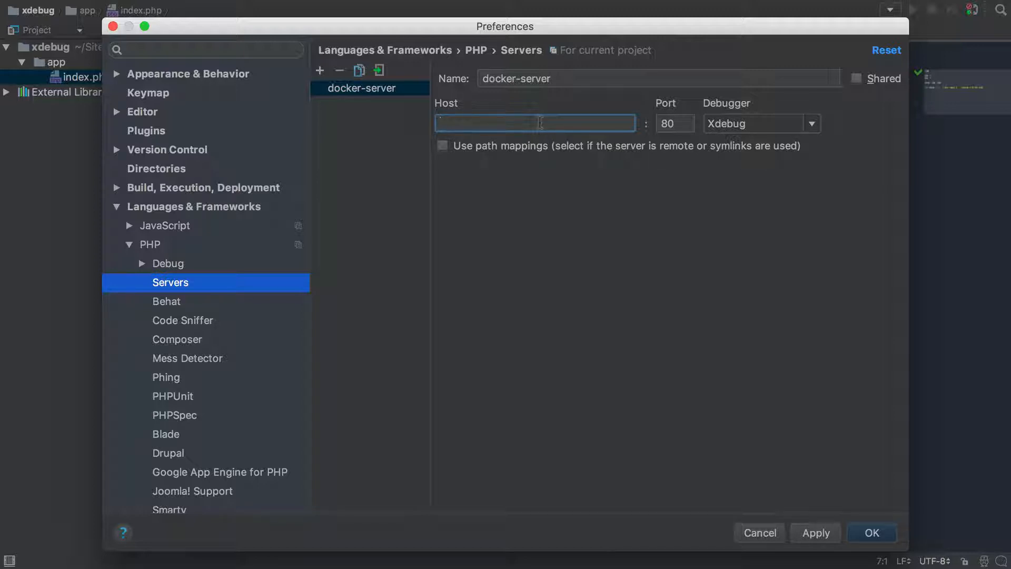
pyautogui.write('localhost')
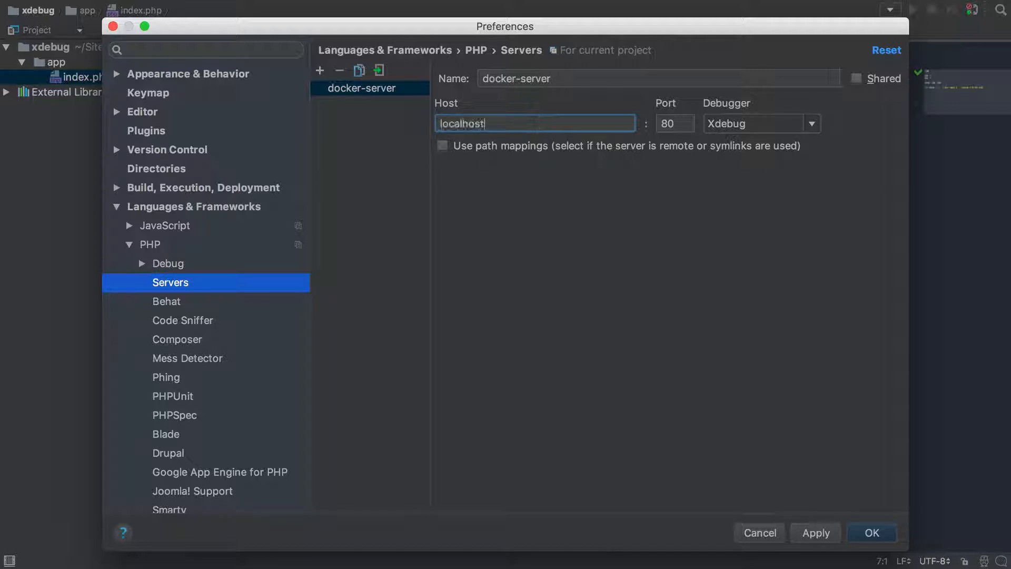
pyautogui.click(674, 123)
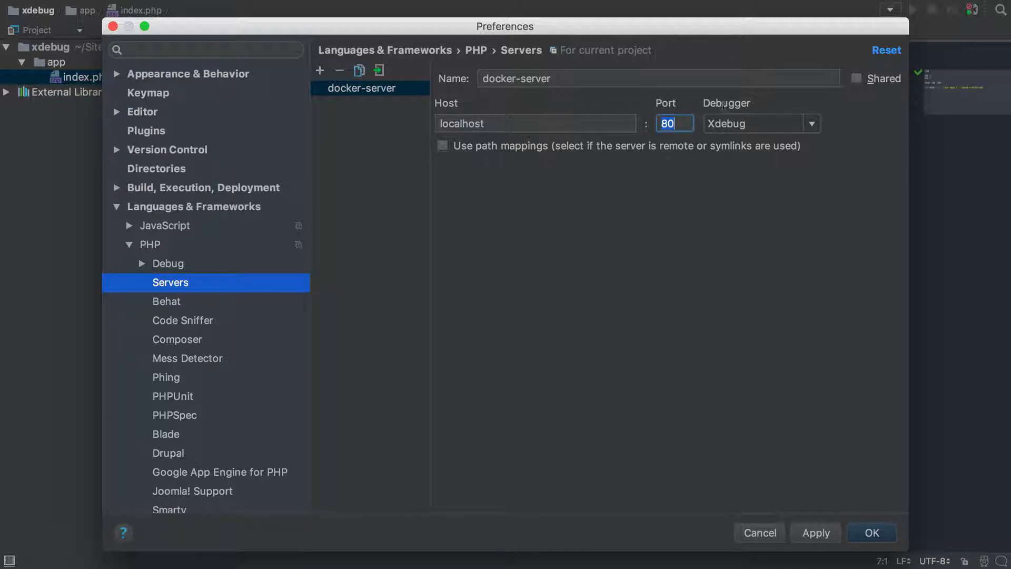
pyautogui.moveTo(556, 142)
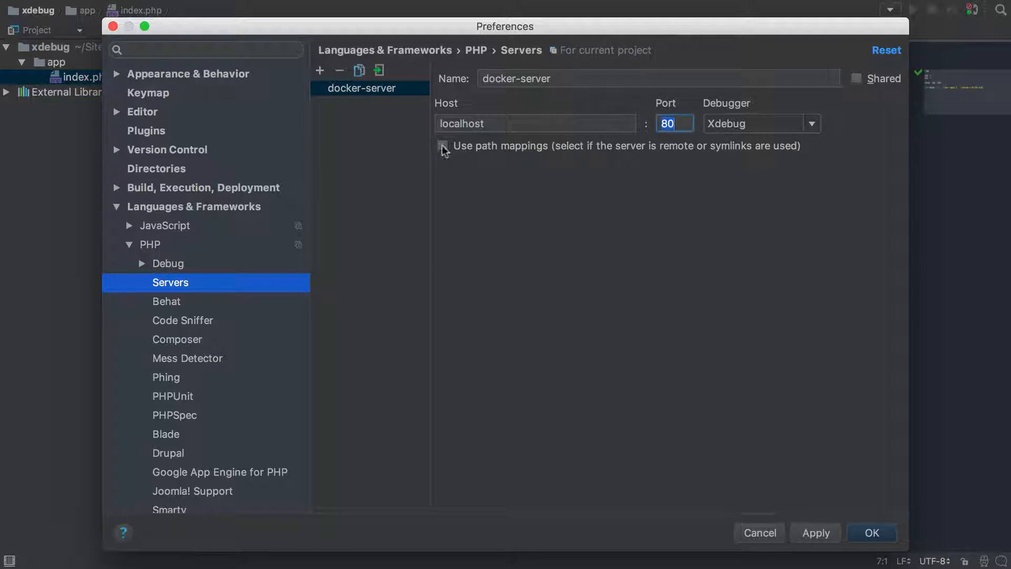
# Step: Enable path mappings and map the project's app folder to /var/www/html on the server
pyautogui.click(443, 145)
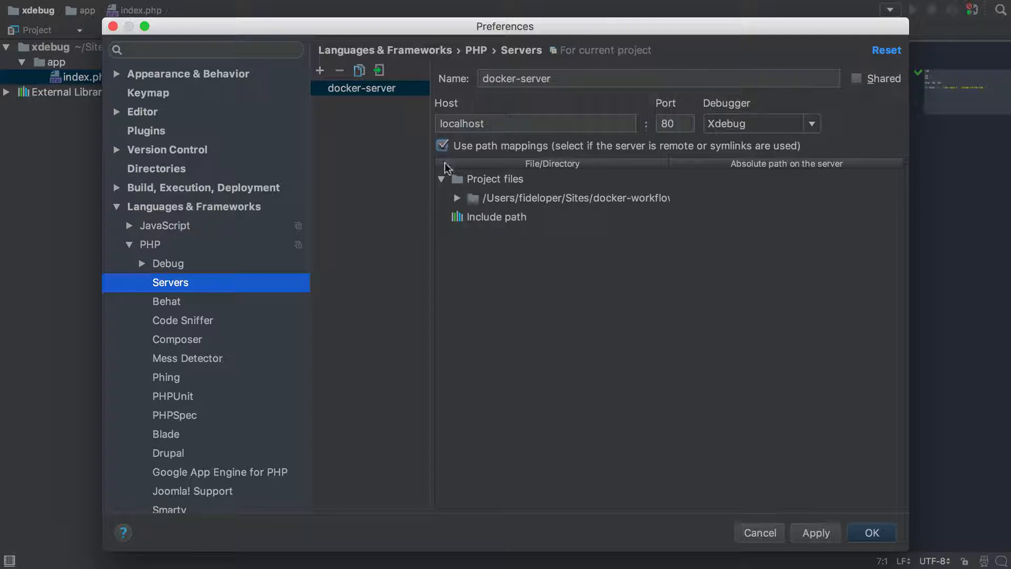
pyautogui.click(456, 197)
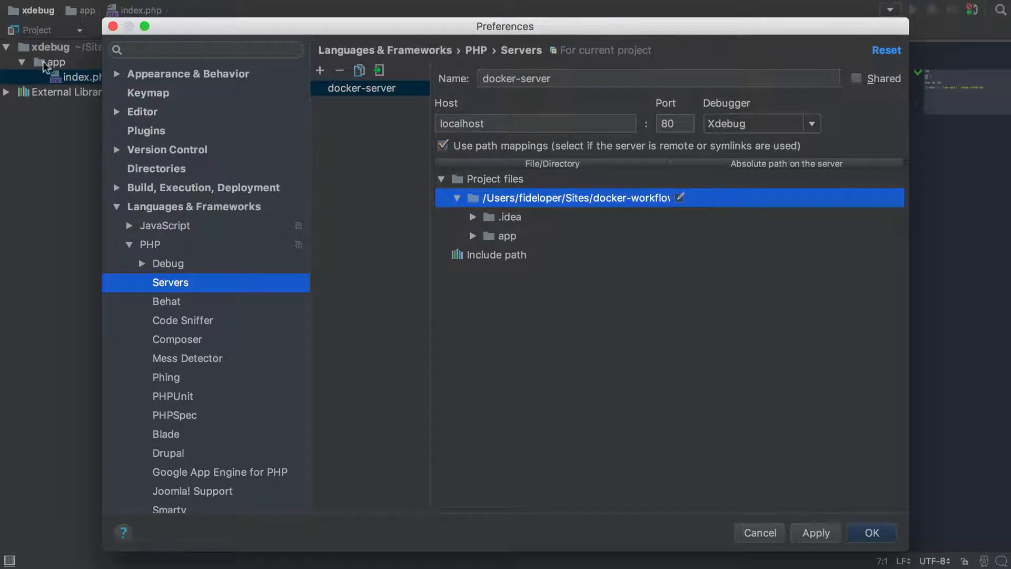
pyautogui.moveTo(67, 80)
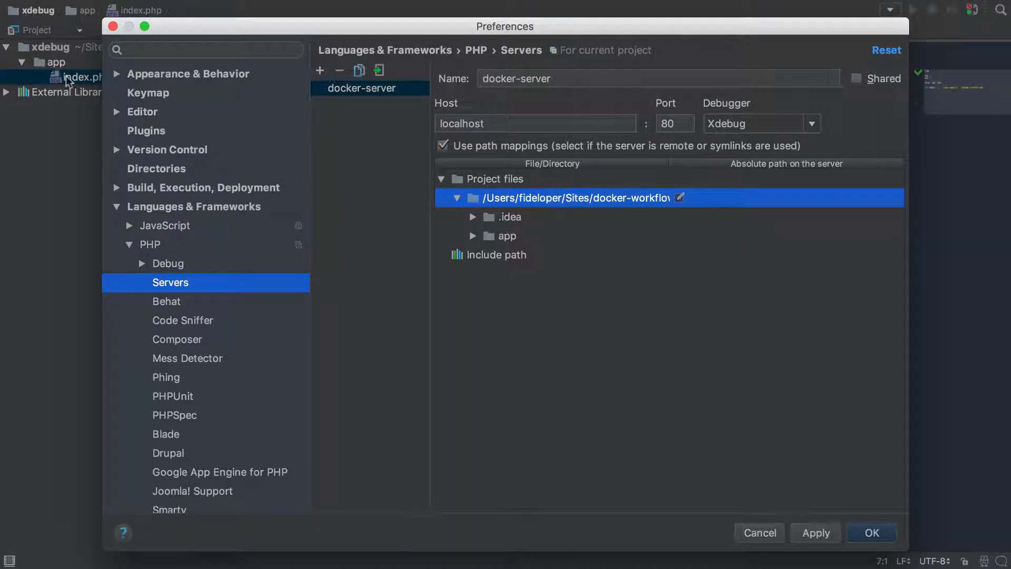
pyautogui.moveTo(523, 237)
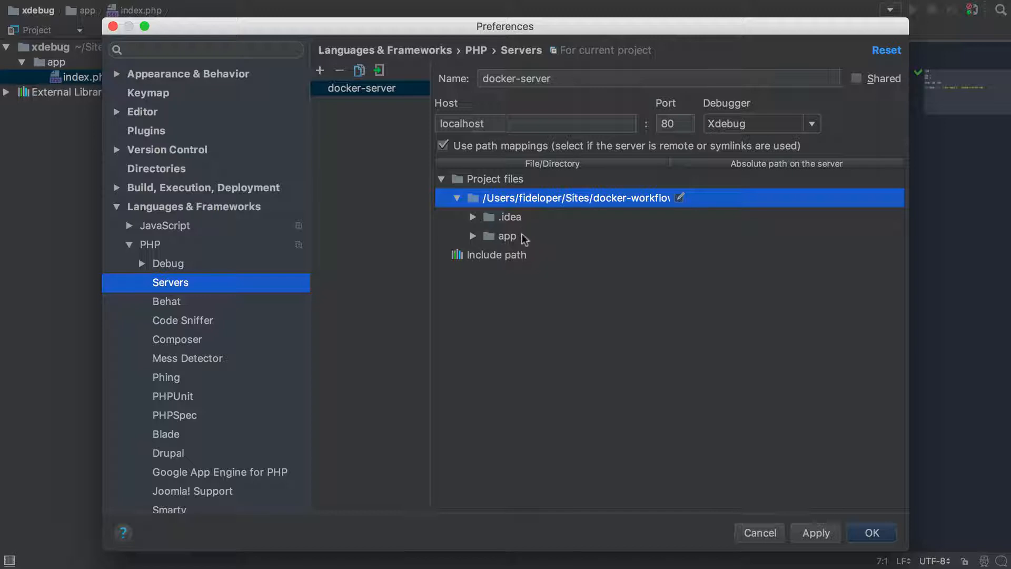
pyautogui.click(506, 235)
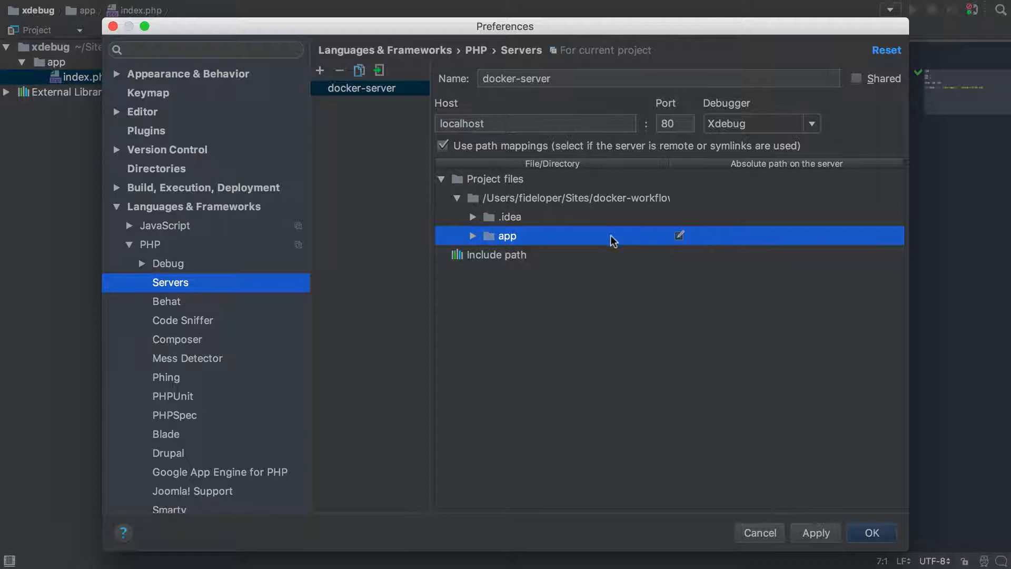
pyautogui.moveTo(697, 248)
pyautogui.write('/var/www')
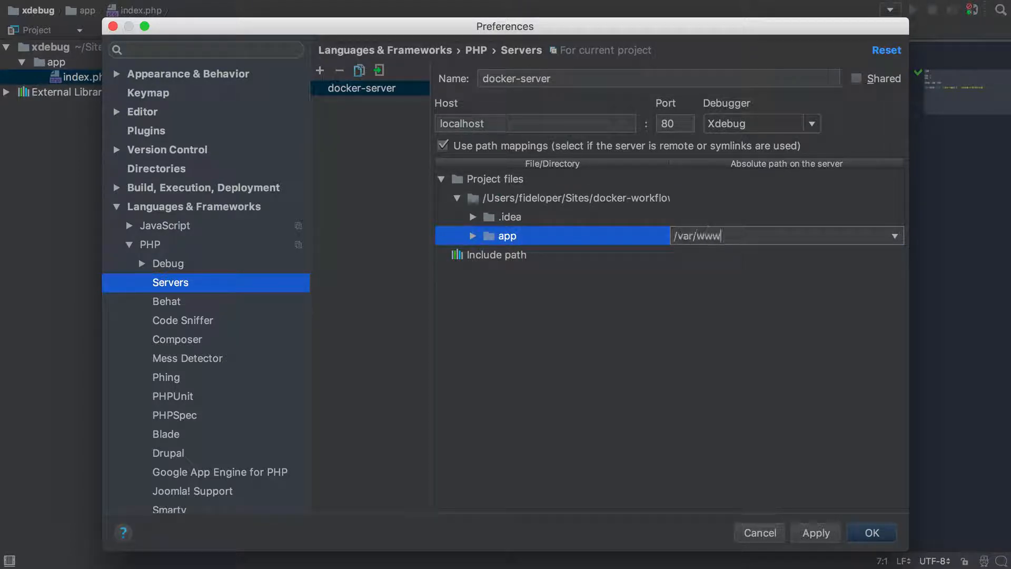
pyautogui.write('/html')
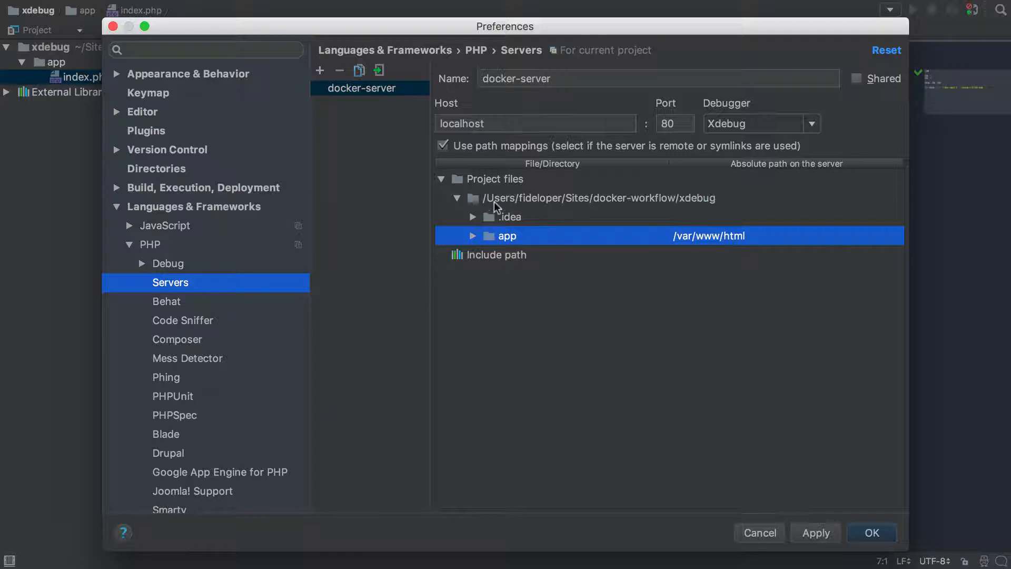
pyautogui.moveTo(645, 211)
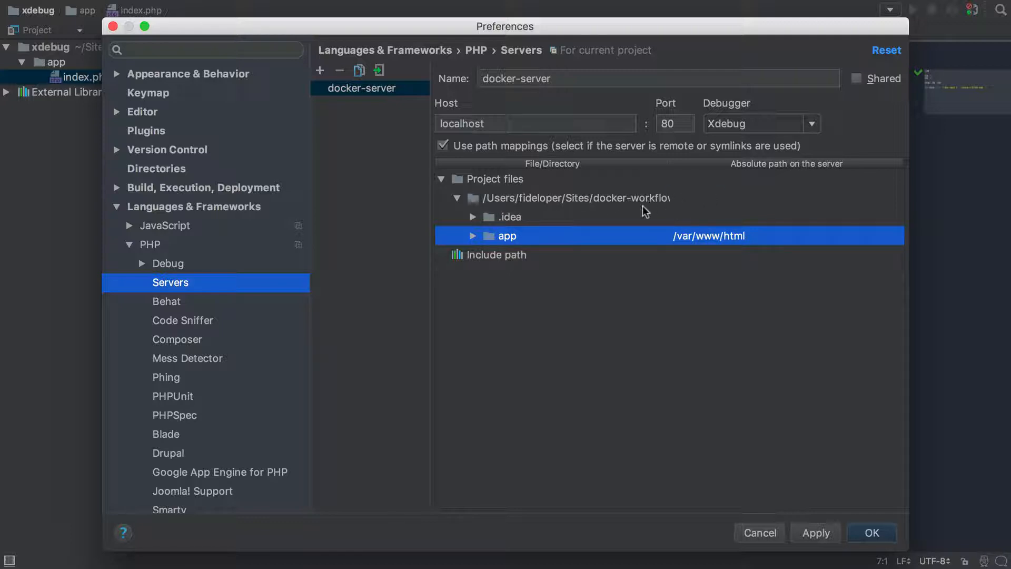
pyautogui.moveTo(502, 244)
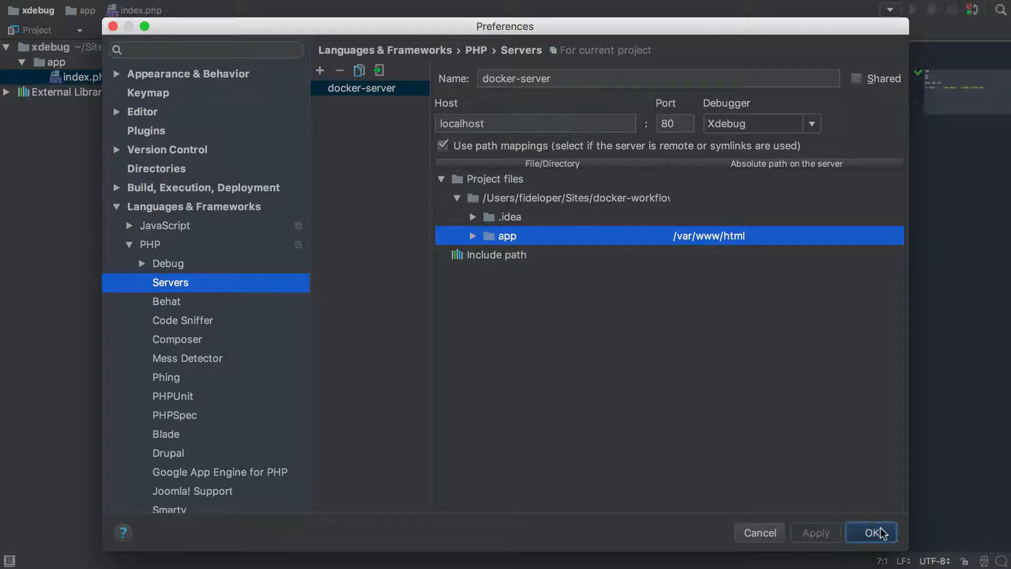
# Step: Save the server settings, then create PHP Remote Debug configuration 'docker' on docker-server with IDE key docker
pyautogui.click(871, 532)
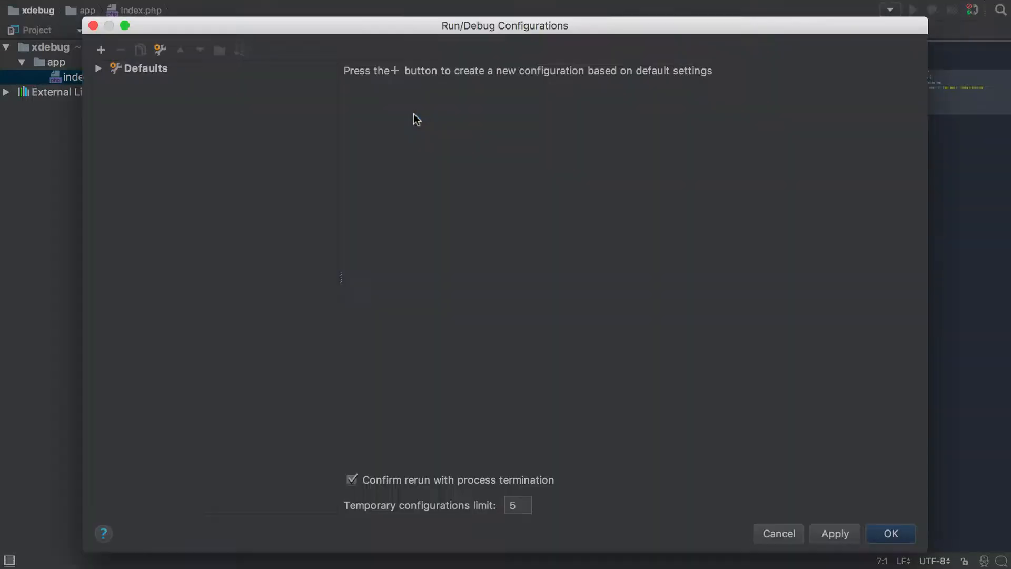
pyautogui.click(101, 49)
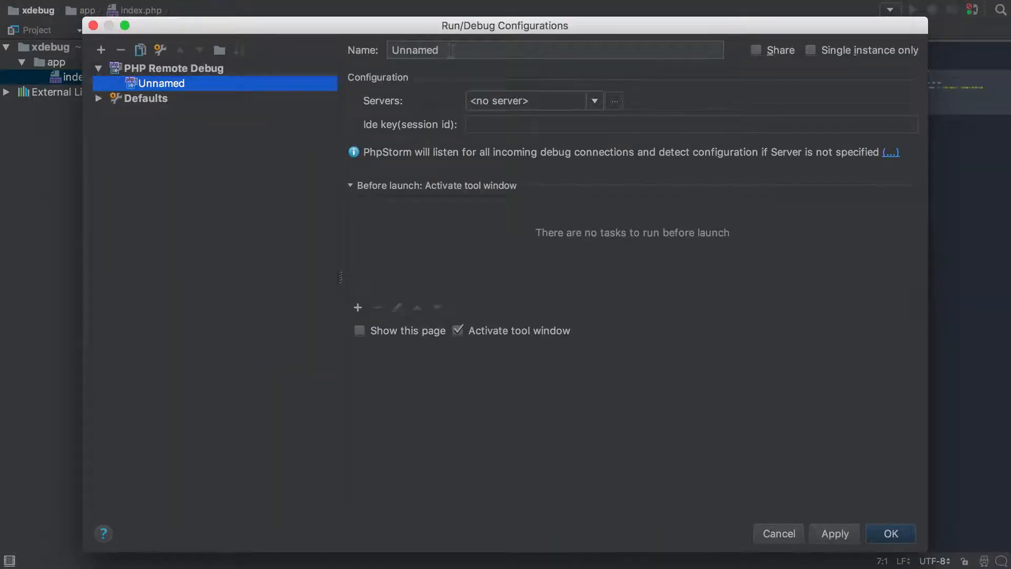
pyautogui.write('docker')
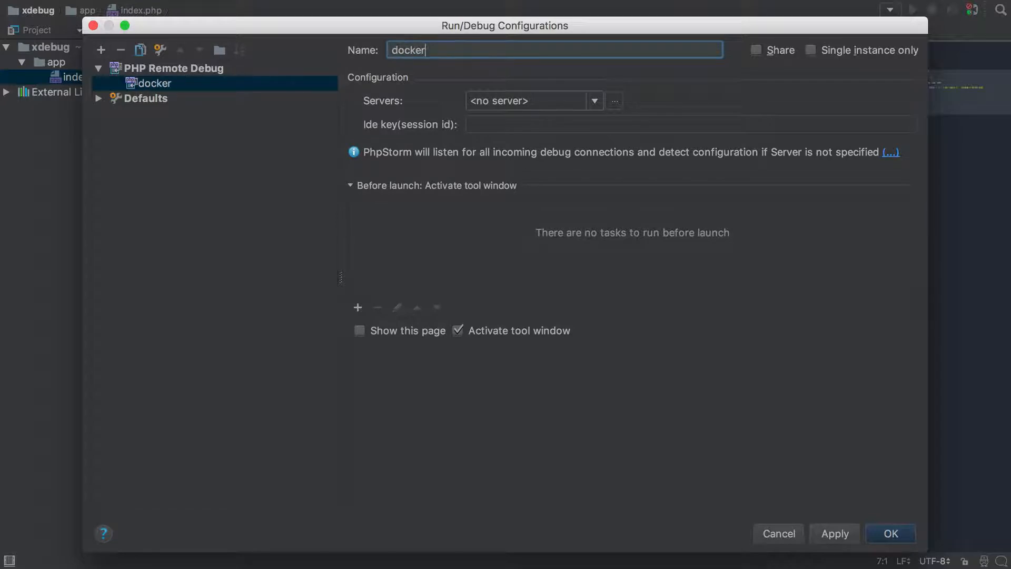
pyautogui.click(533, 101)
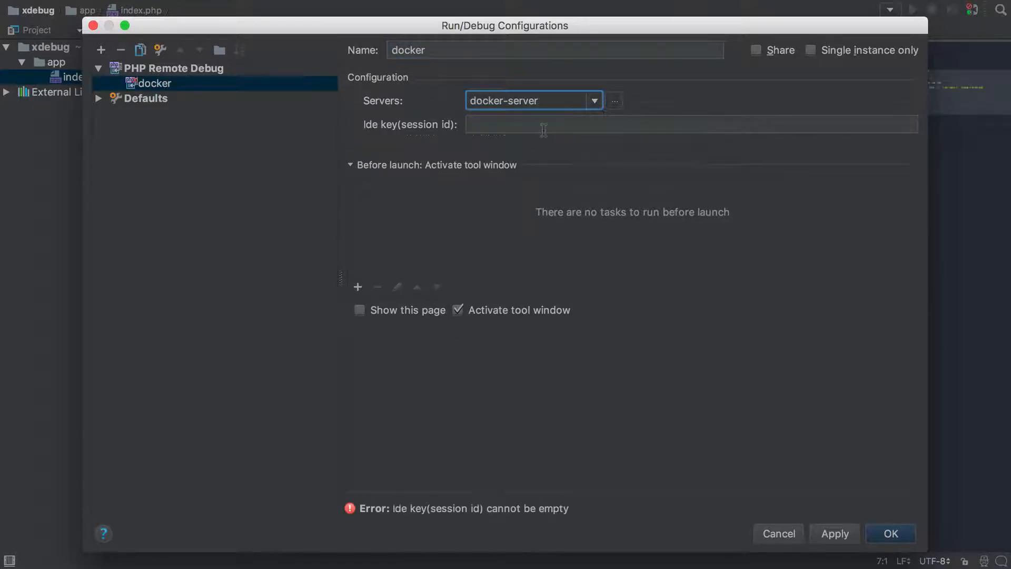
pyautogui.write('docker')
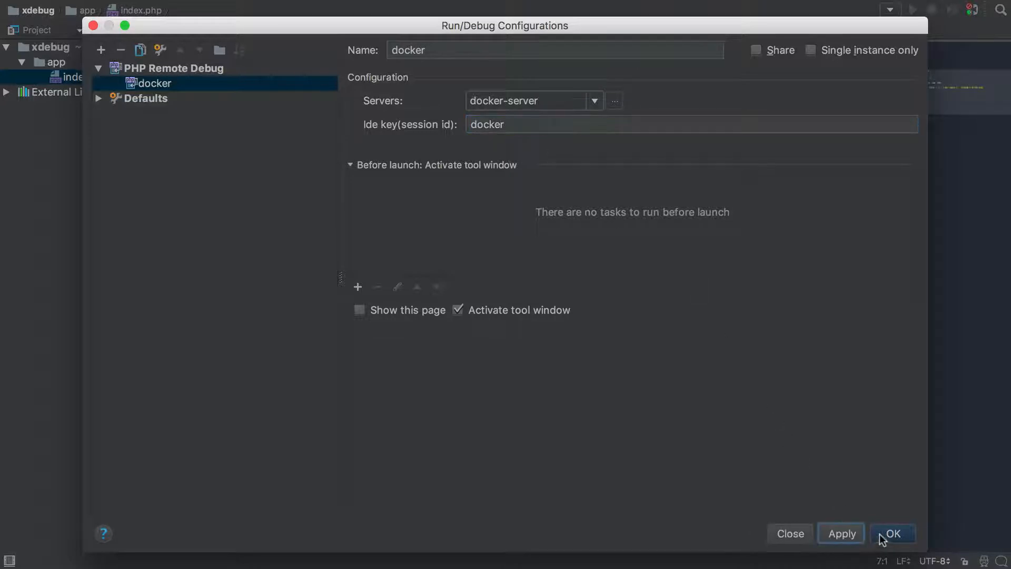
# Step: Confirm the Run/Debug Configurations dialog to save the docker configuration
pyautogui.click(893, 533)
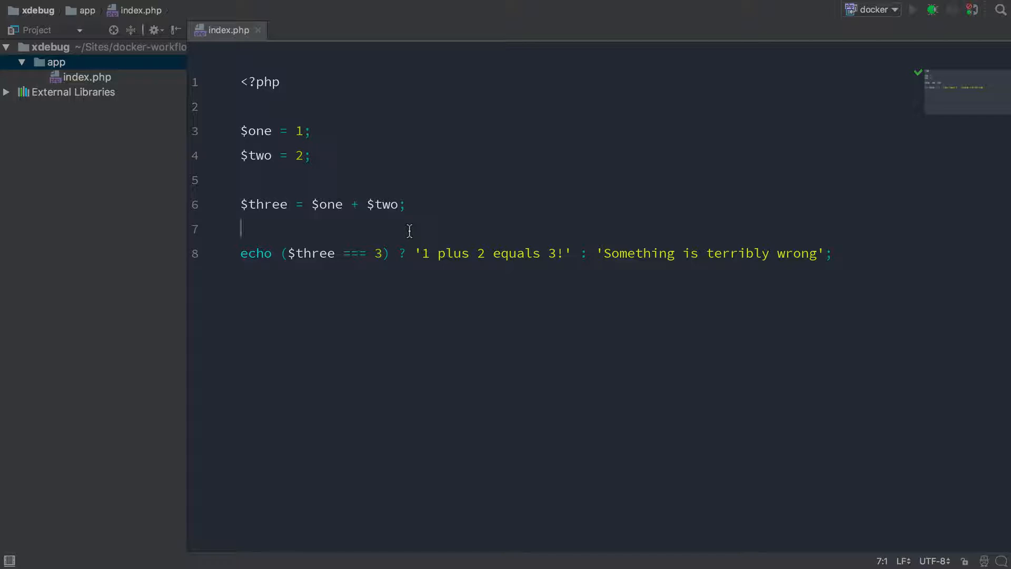
pyautogui.rightClick(45, 46)
pyautogui.write('Dock')
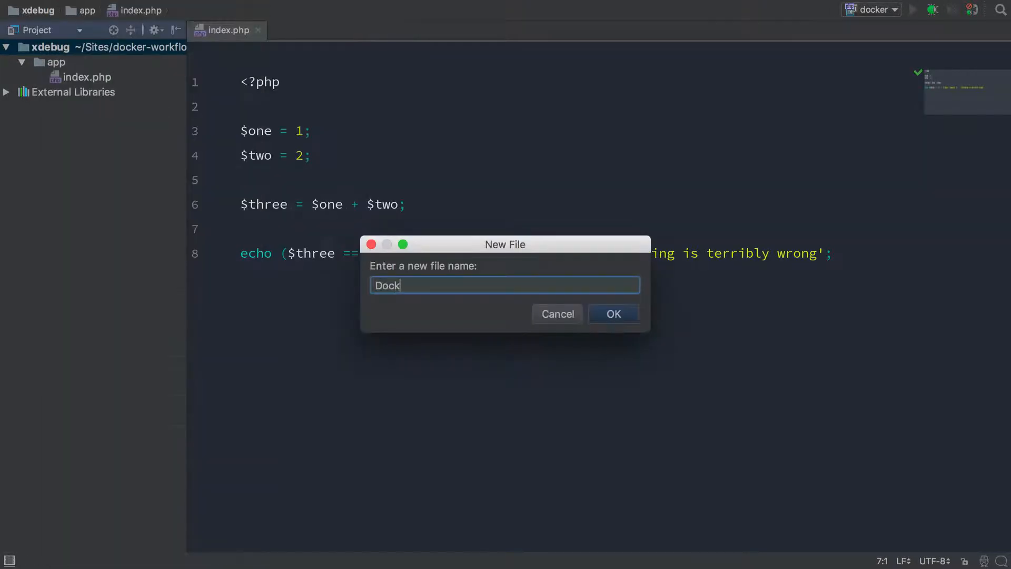
pyautogui.click(612, 314)
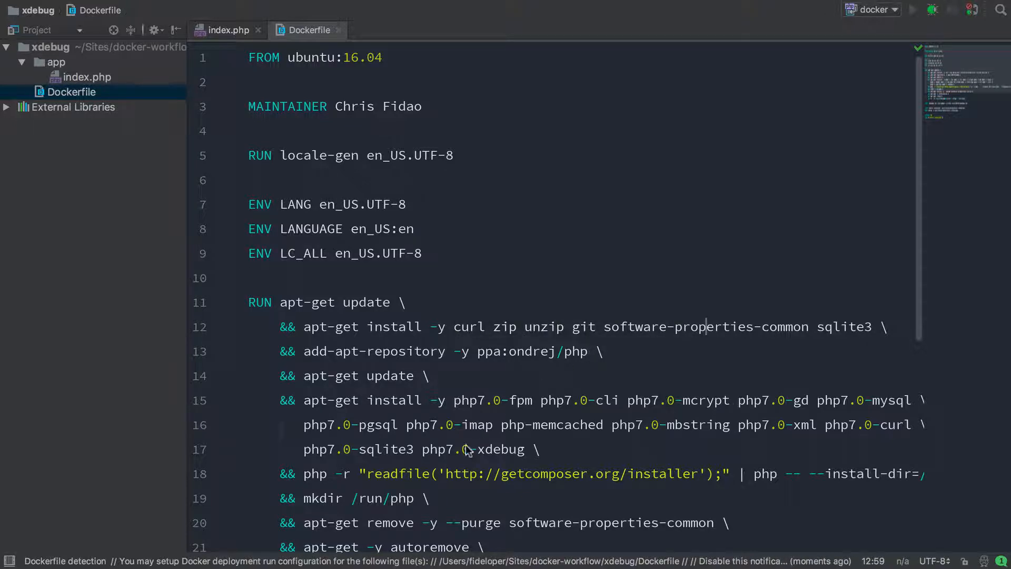
pyautogui.scroll(-3)
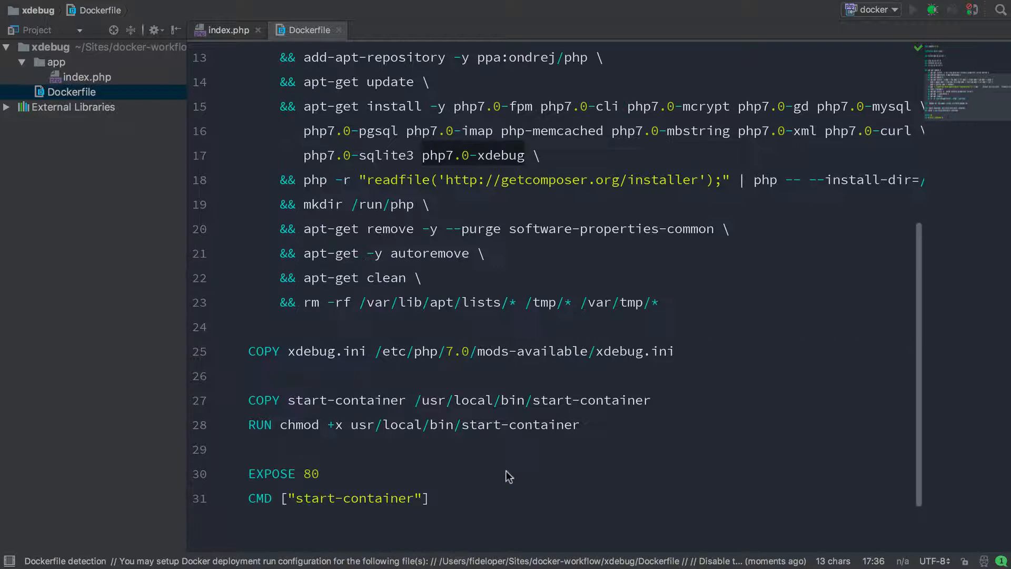
pyautogui.moveTo(380, 377)
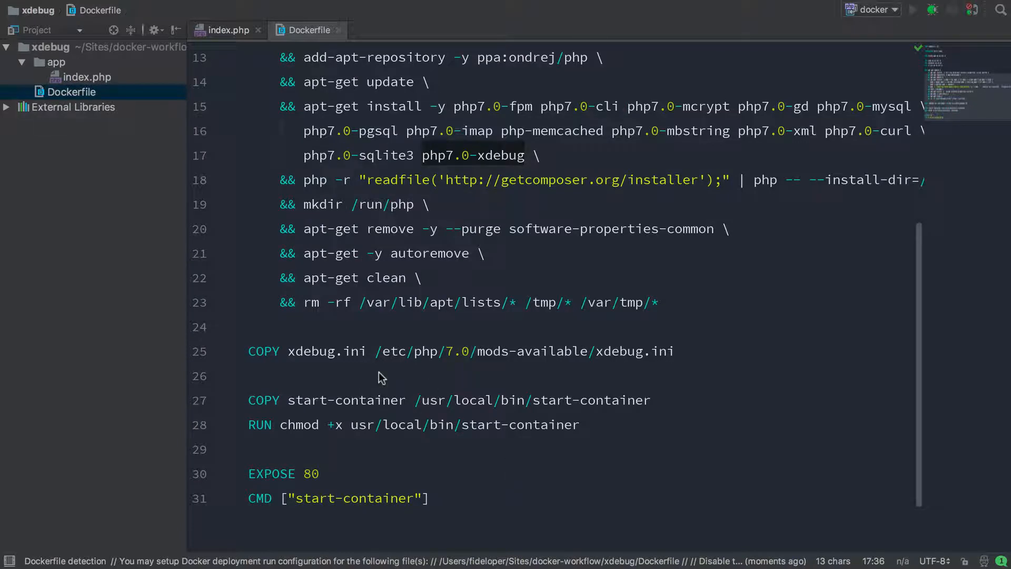
pyautogui.moveTo(291, 360)
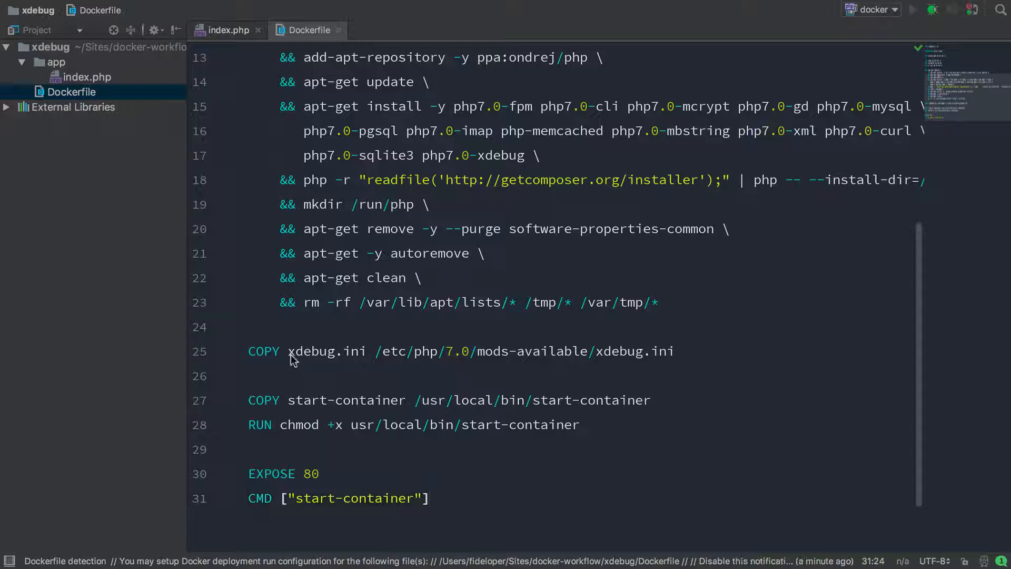
pyautogui.moveTo(325, 389)
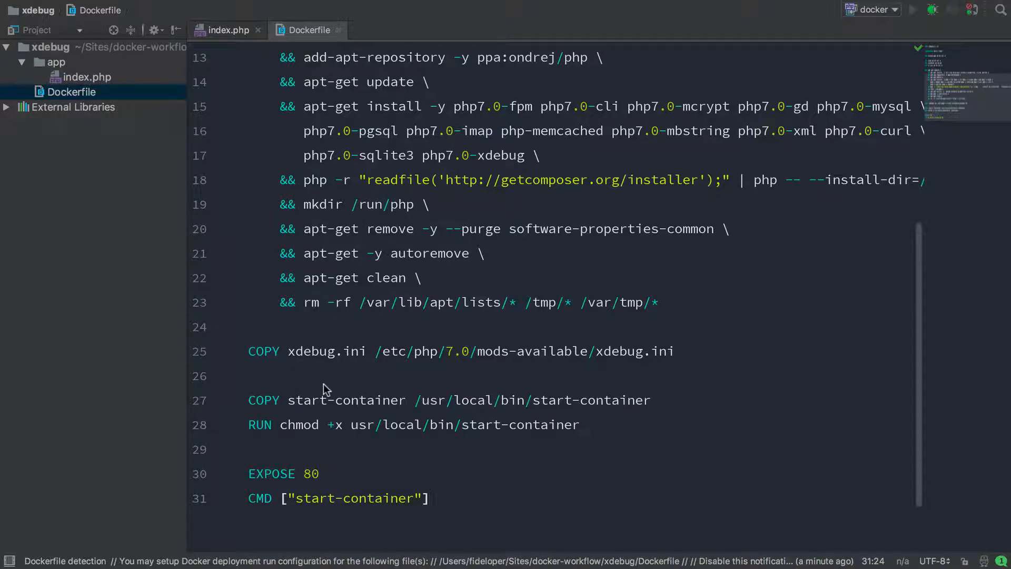
# Step: Create xdebug.ini at the project root enabling remote Xdebug on port 9000 with idekey docker, remote_host ???
pyautogui.rightClick(71, 92)
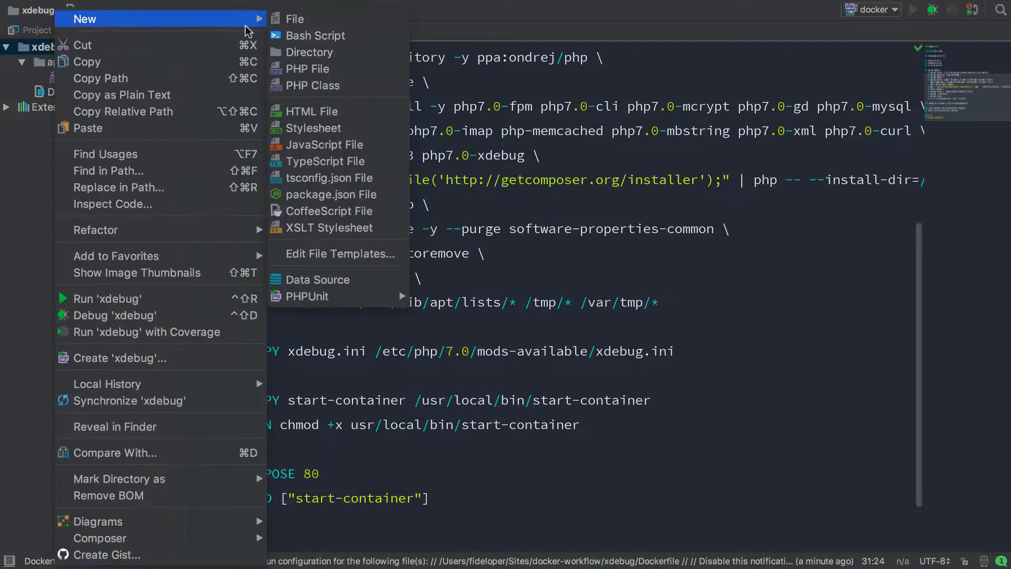
pyautogui.click(293, 17)
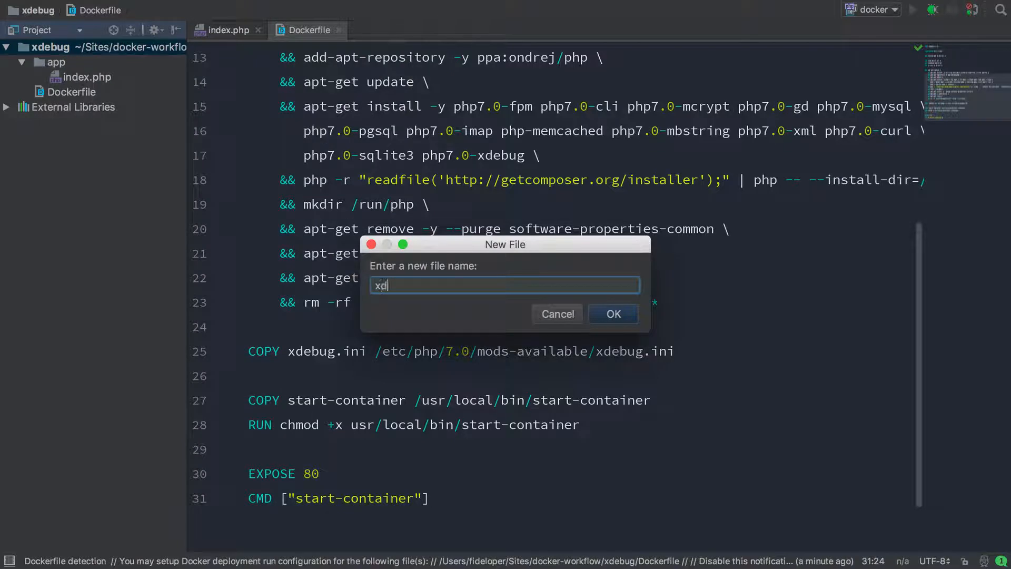
pyautogui.click(612, 314)
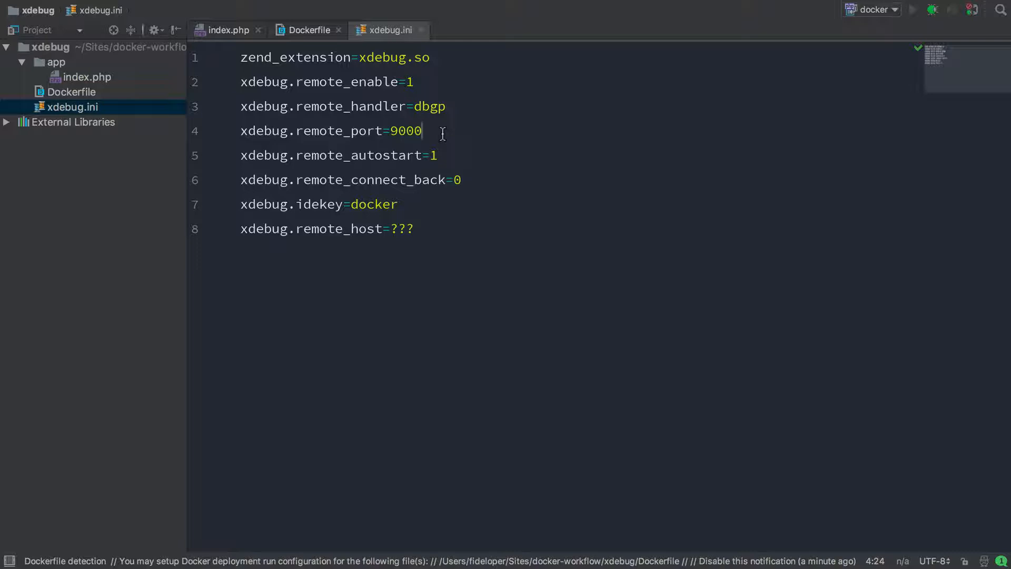
pyautogui.moveTo(367, 140)
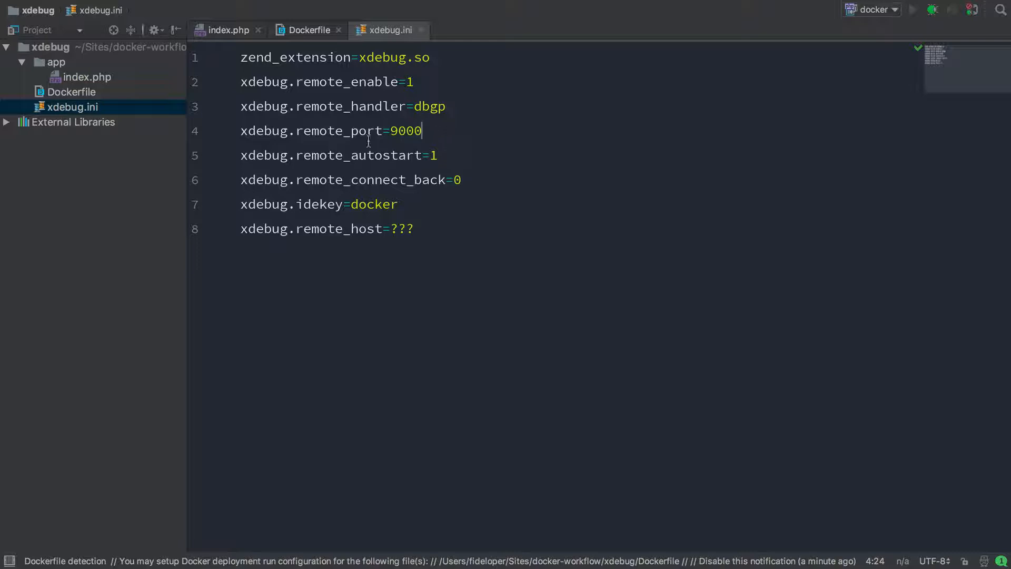
pyautogui.doubleClick(405, 131)
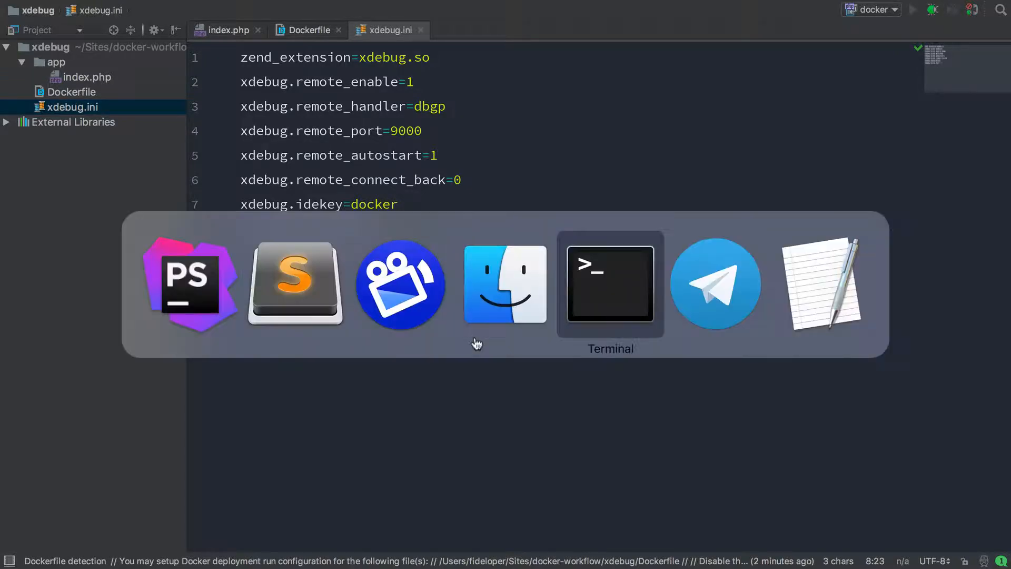
# Step: Run ipconfig getifaddr en1 in Terminal, which returns 192.168.1.2
pyautogui.click(610, 286)
pyautogui.write('ipconfig getifaddr en1')
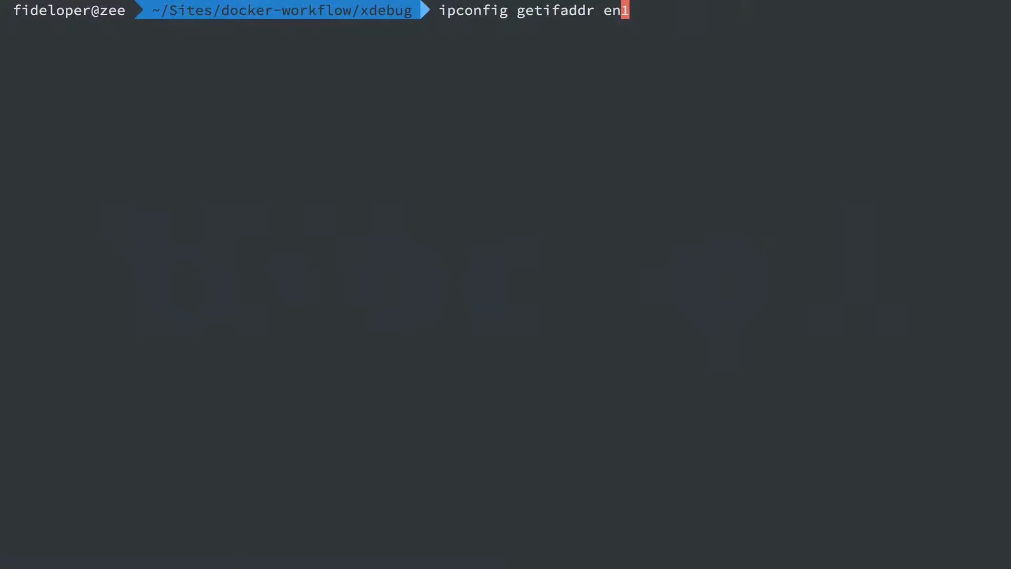
pyautogui.press('Return')
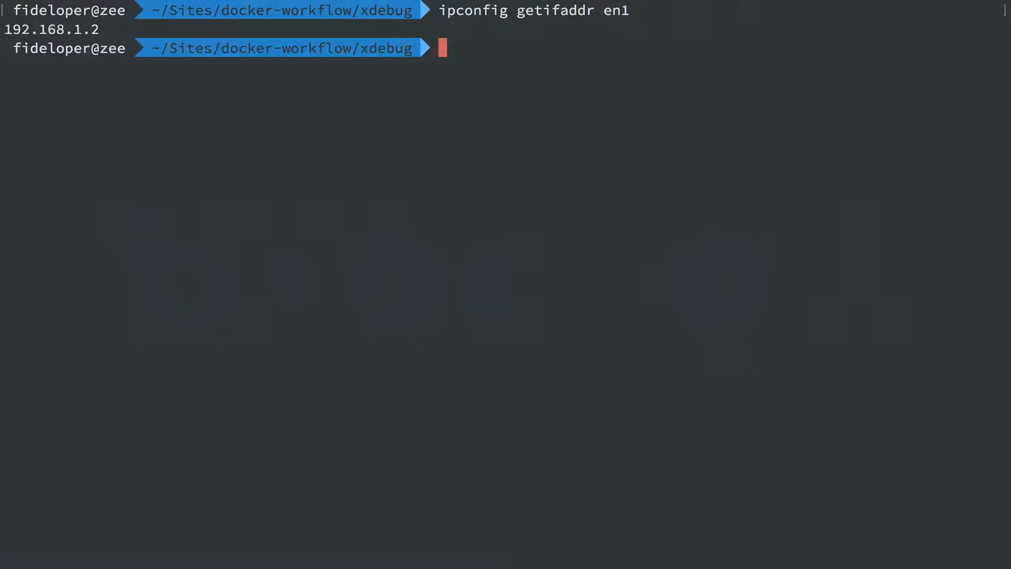
pyautogui.moveTo(134, 71)
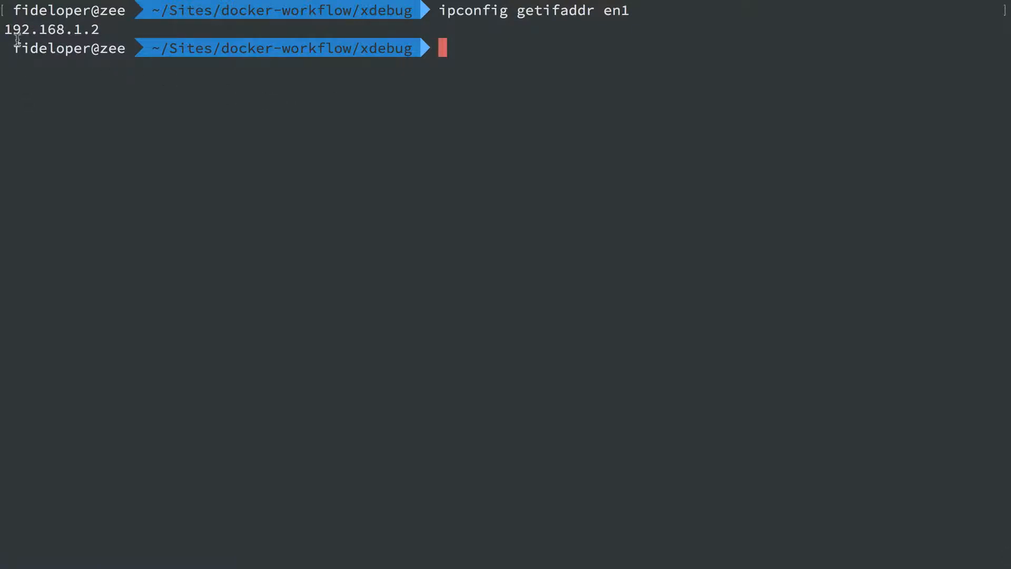
pyautogui.moveTo(82, 78)
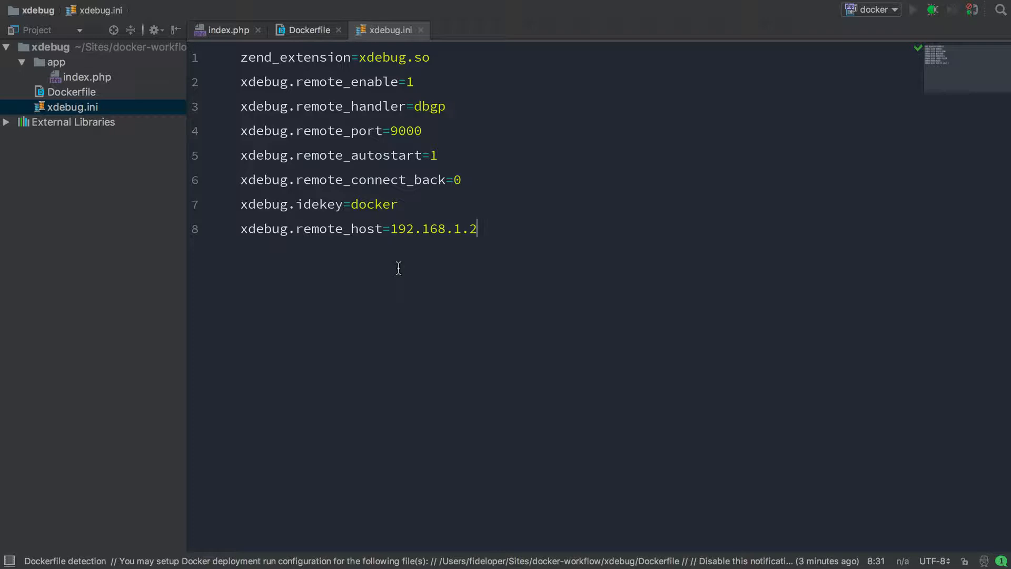
pyautogui.moveTo(458, 237)
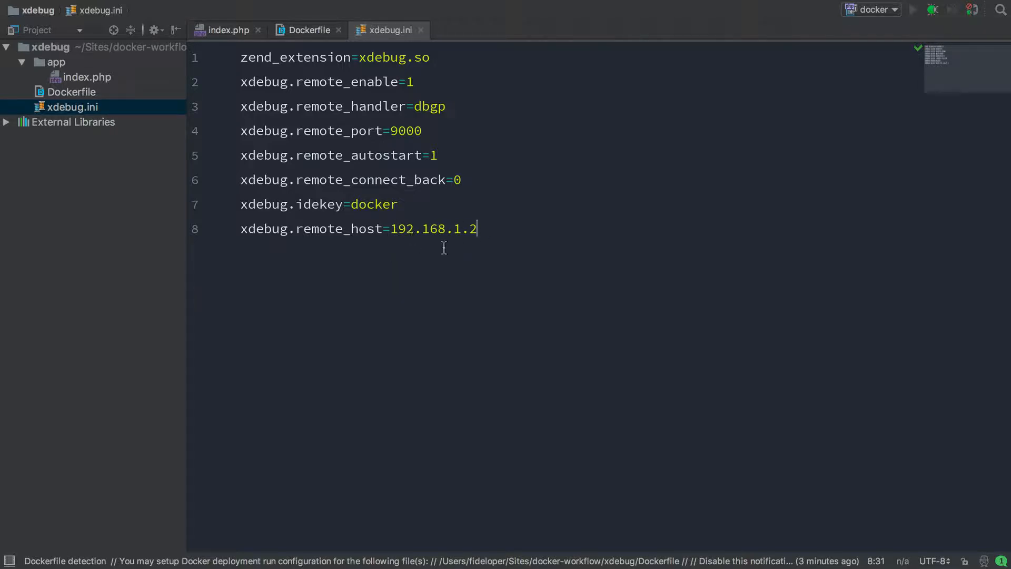
# Step: Replace the ??? remote_host placeholder in xdebug.ini with 192.168.1.2
pyautogui.click(422, 131)
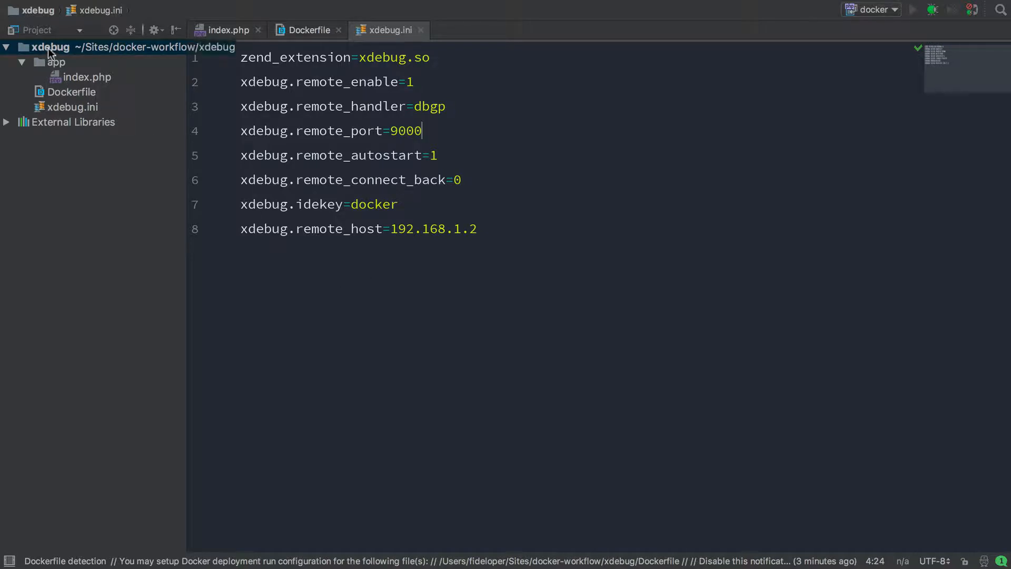
# Step: Create Bash script start-container.sh at the project root and begin a Refactor > Rename on it
pyautogui.rightClick(50, 46)
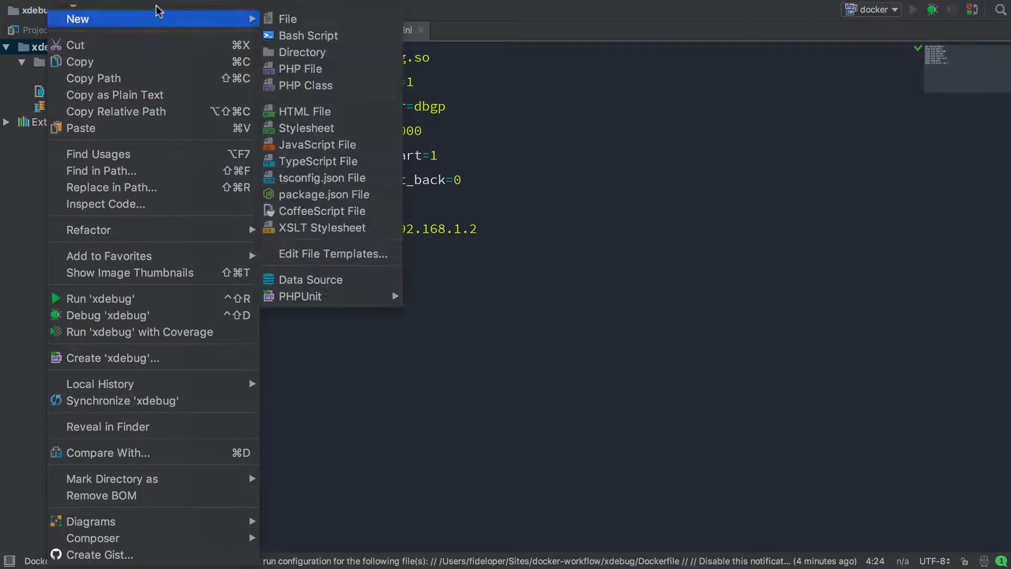
pyautogui.click(309, 36)
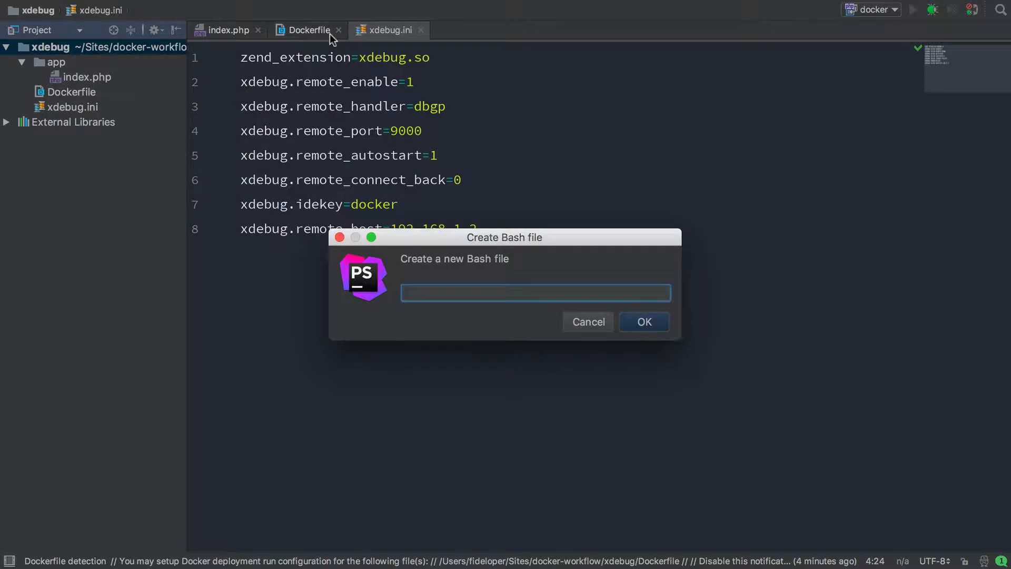
pyautogui.write('start-conta')
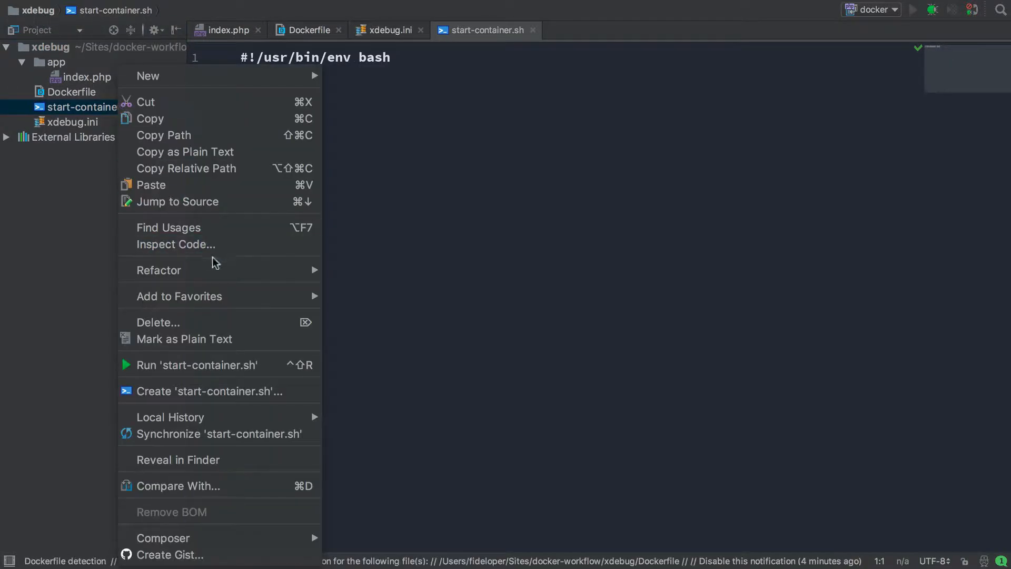
pyautogui.click(158, 270)
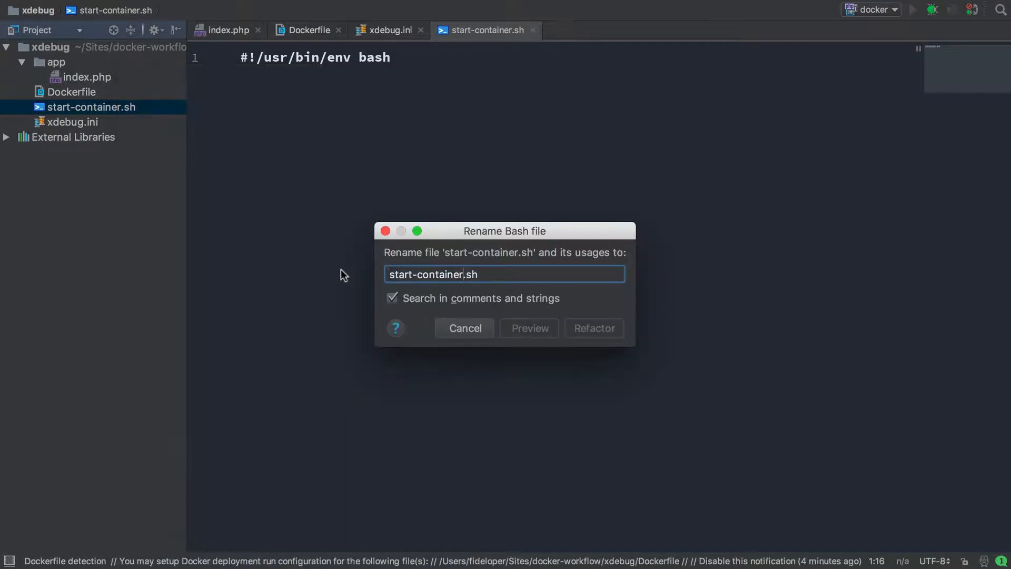
# Step: Rename the script to start-container and add php -S 0.0.0.0:80 -t /var/www/html on line 3
pyautogui.click(593, 328)
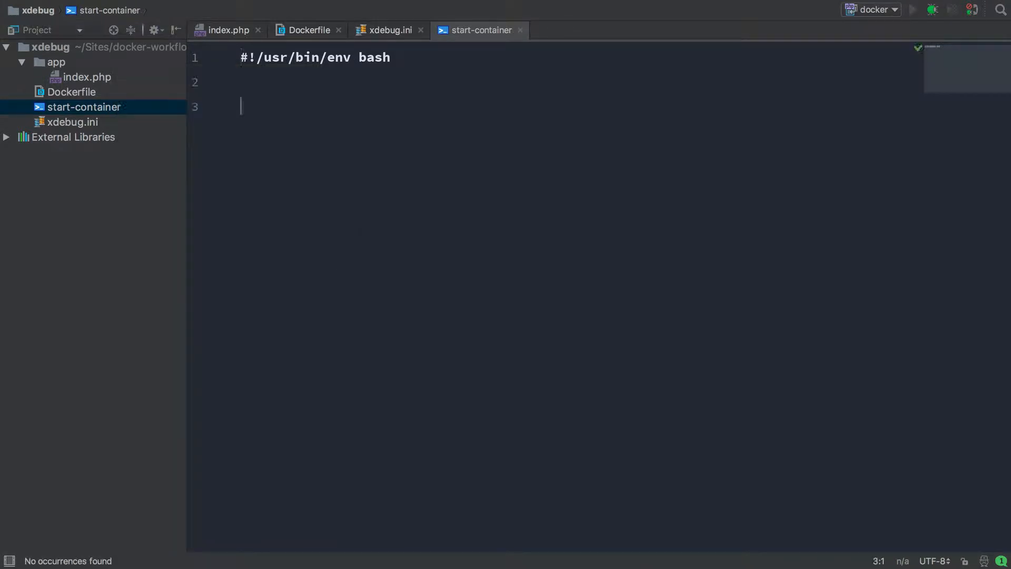
pyautogui.write('php -S')
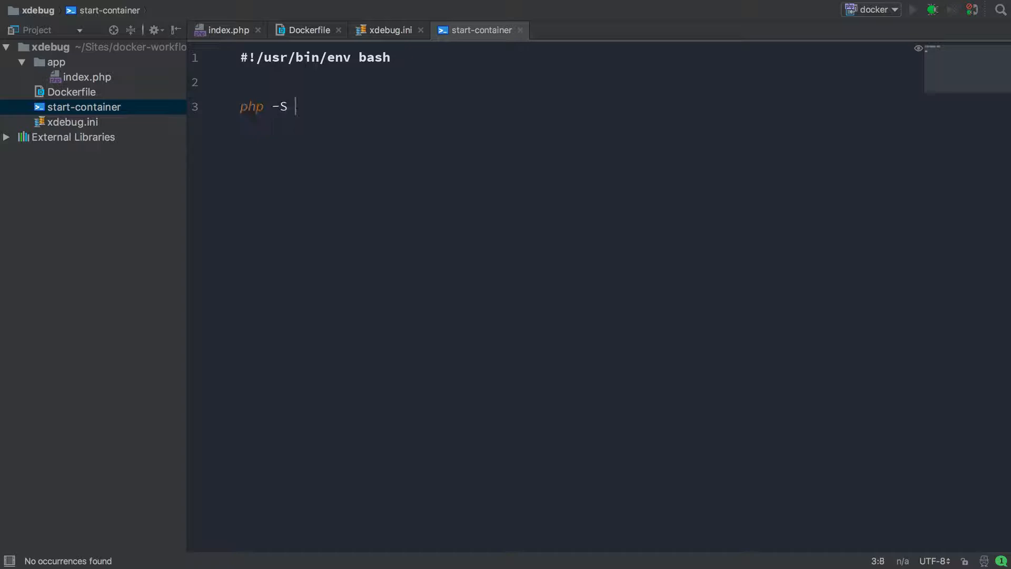
pyautogui.write('0.0.0.0:8')
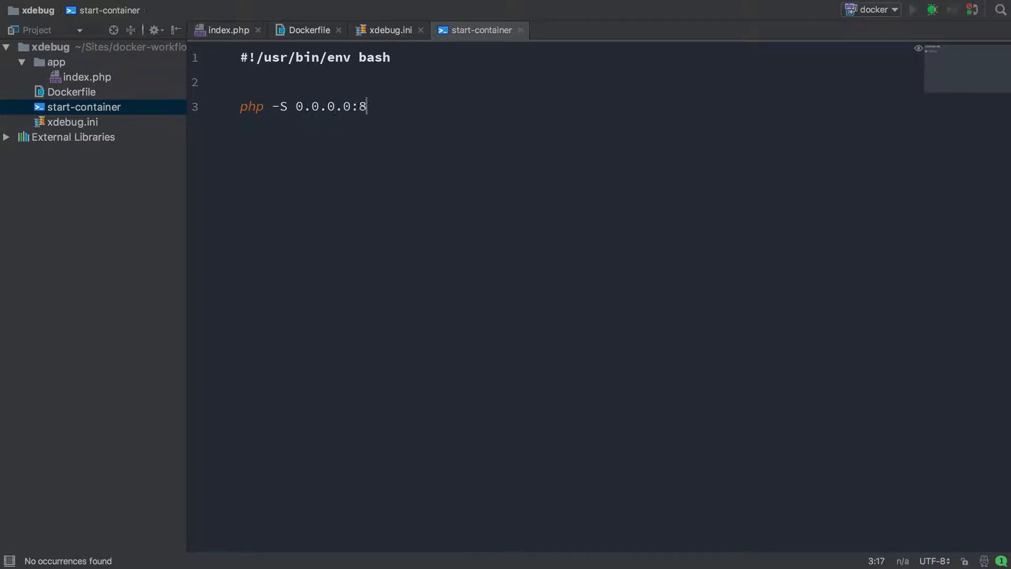
pyautogui.write('0 -t /var/www')
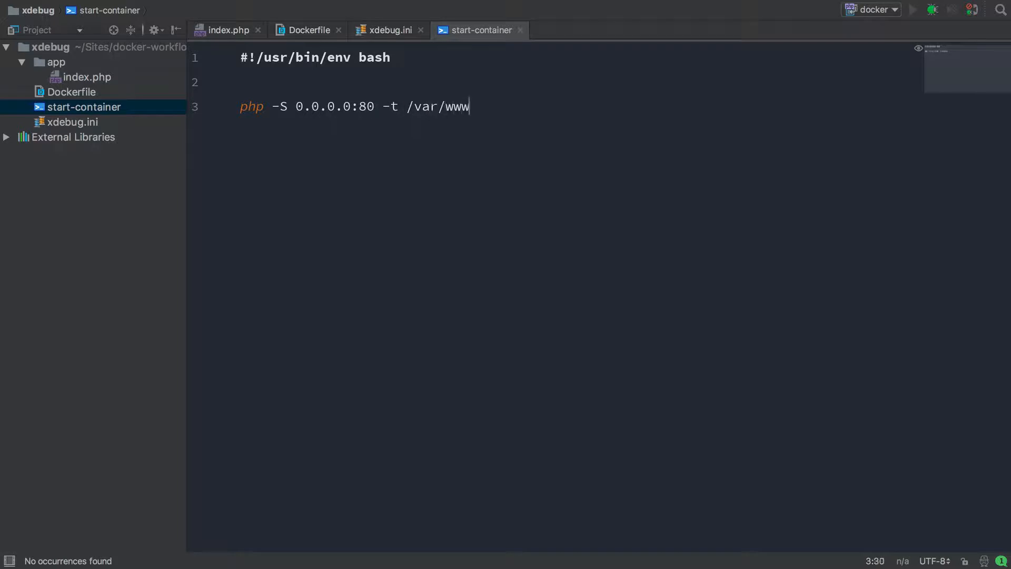
pyautogui.write('/html')
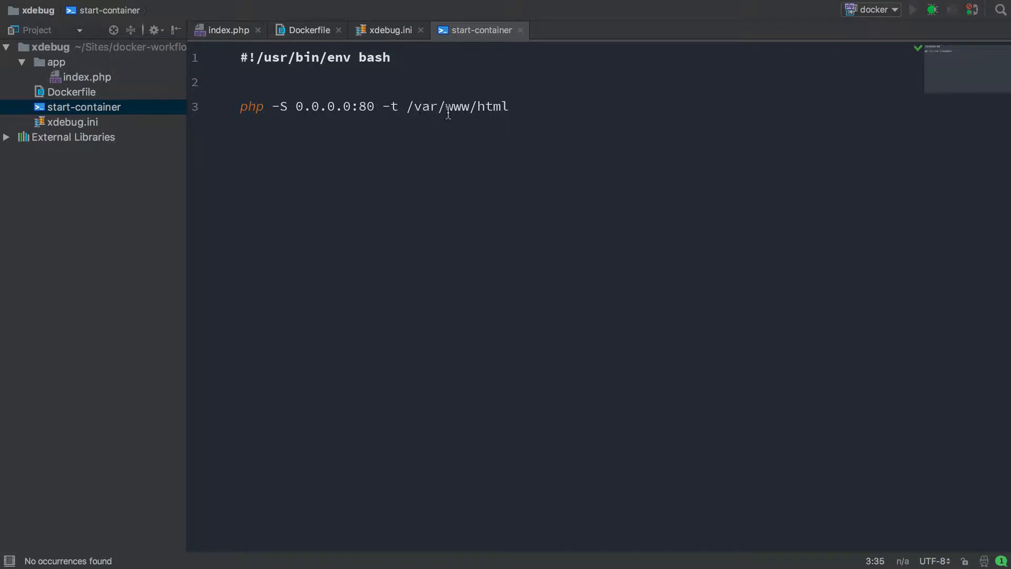
pyautogui.moveTo(46, 67)
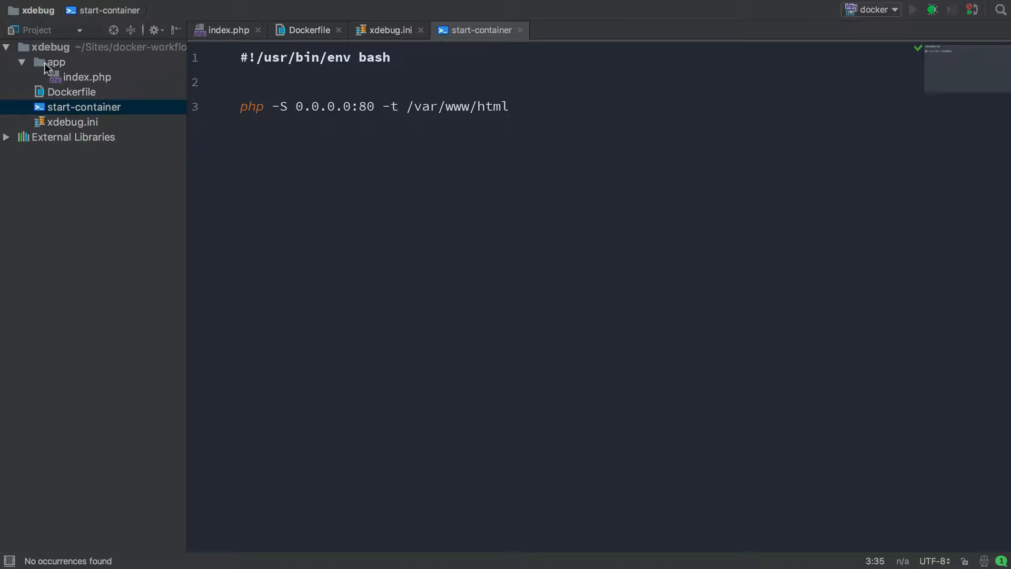
pyautogui.moveTo(89, 96)
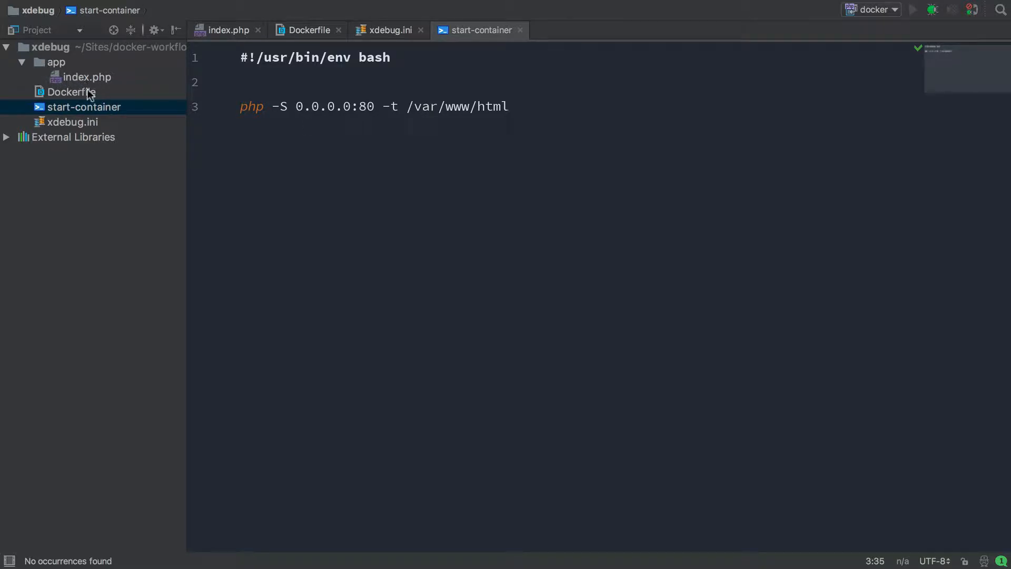
pyautogui.moveTo(254, 107)
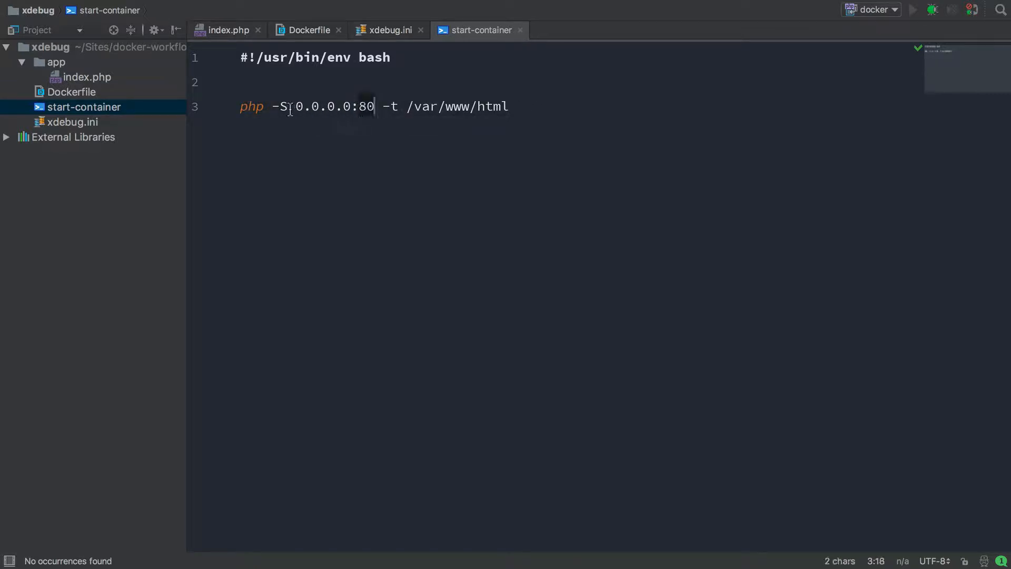
pyautogui.click(510, 107)
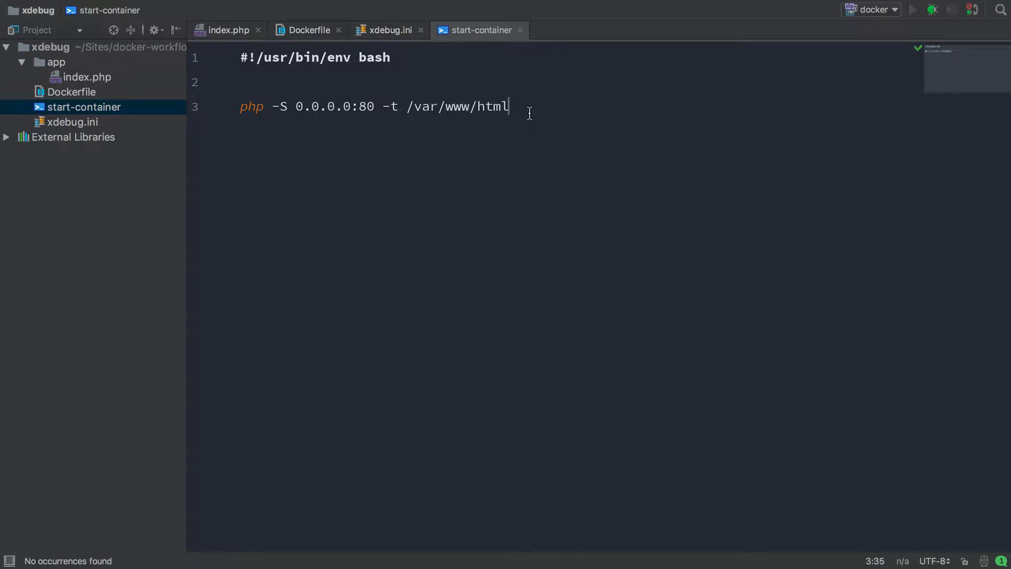
pyautogui.click(349, 106)
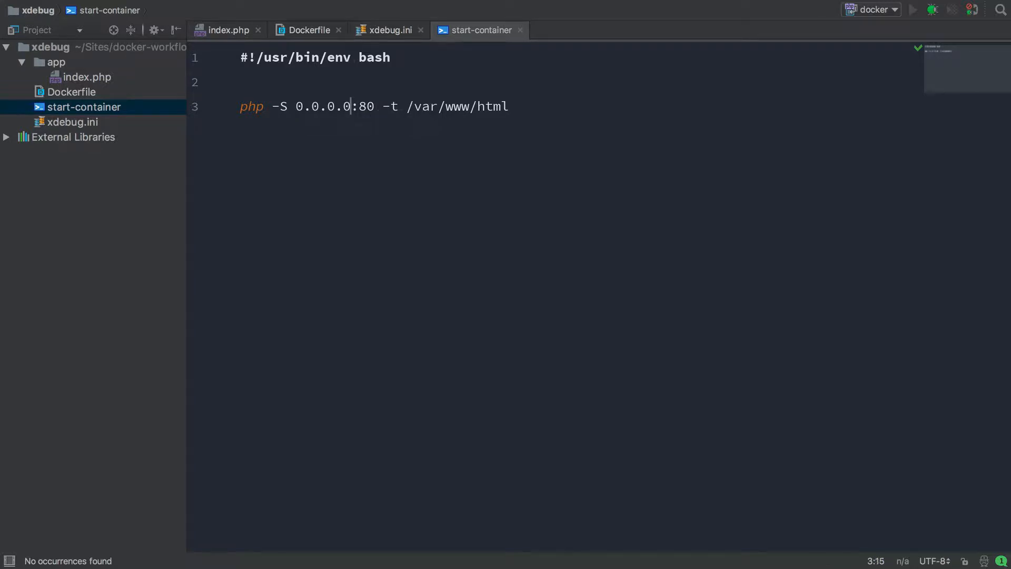
pyautogui.moveTo(176, 107)
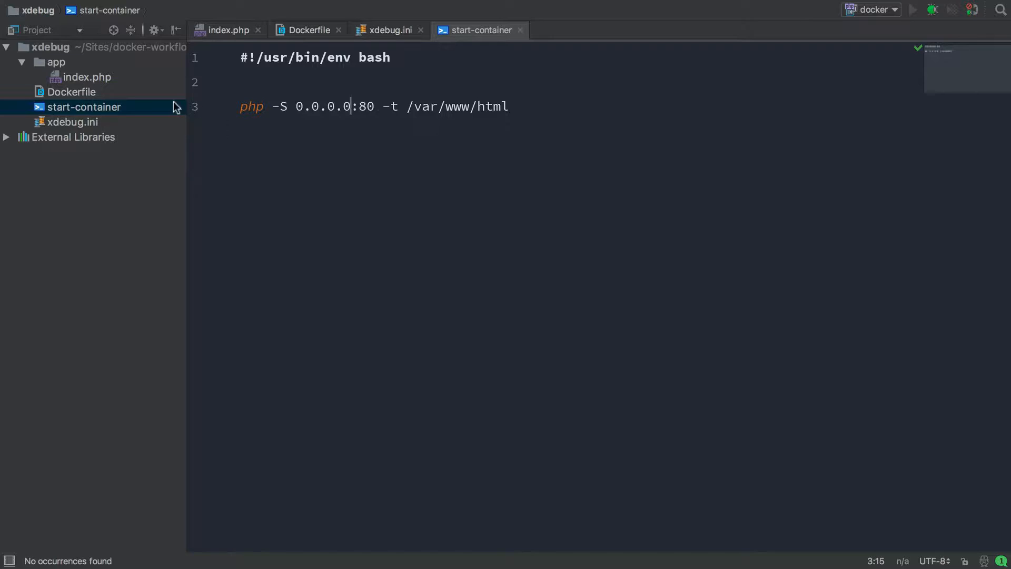
pyautogui.click(21, 62)
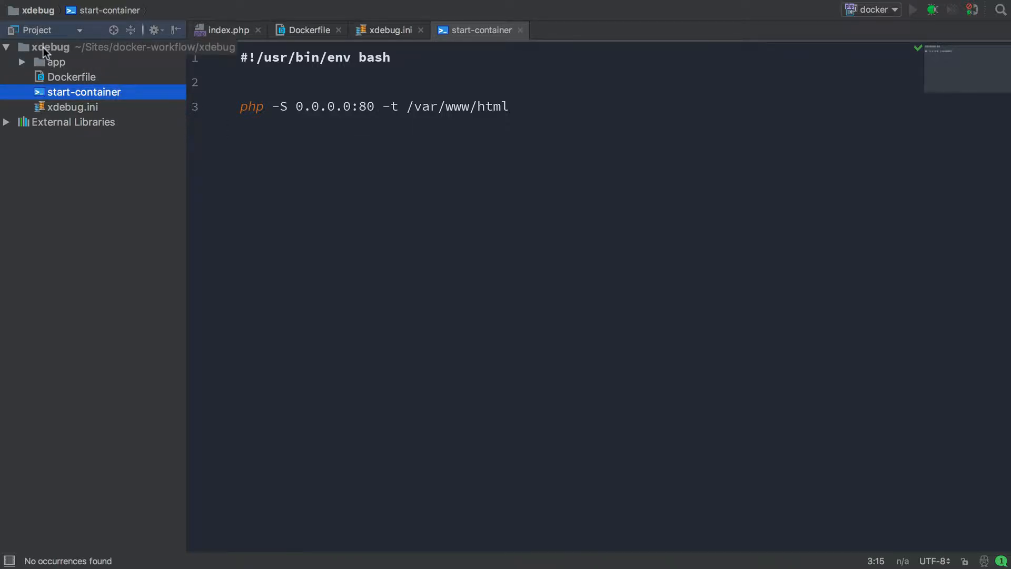
# Step: Create docker-compose.yml at the project root with the app service's build context set to '.'
pyautogui.rightClick(82, 92)
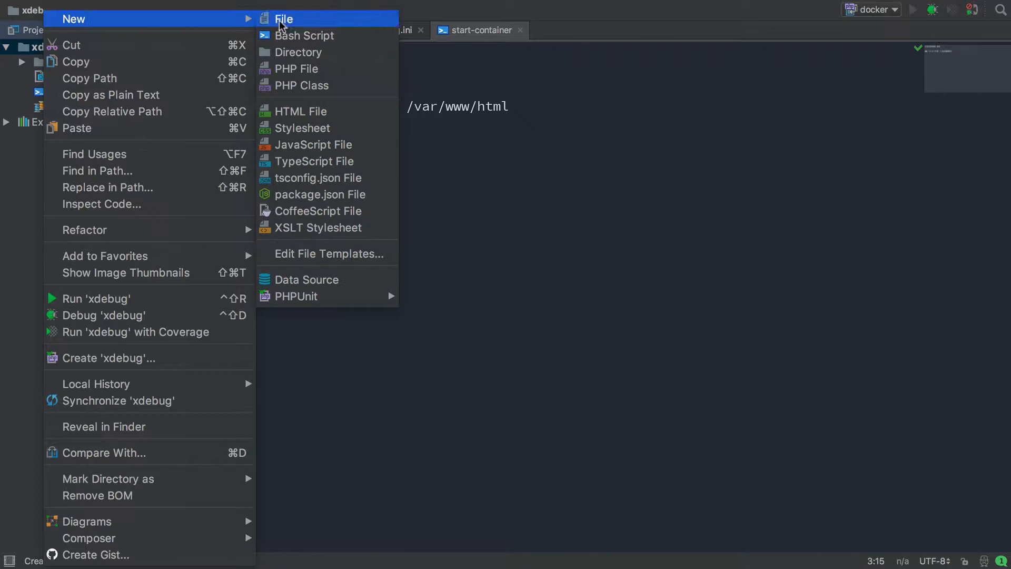
pyautogui.click(285, 18)
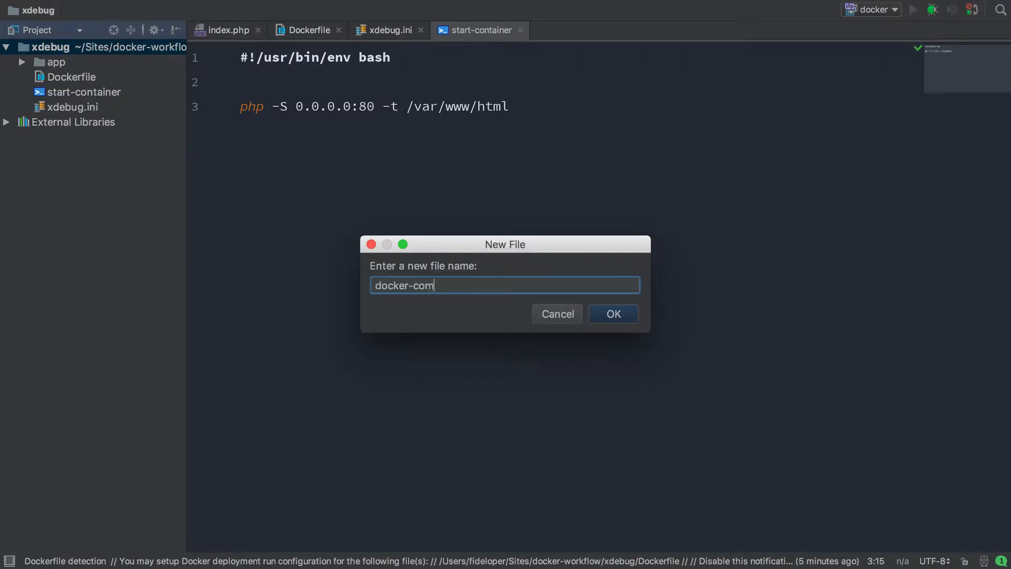
pyautogui.click(612, 314)
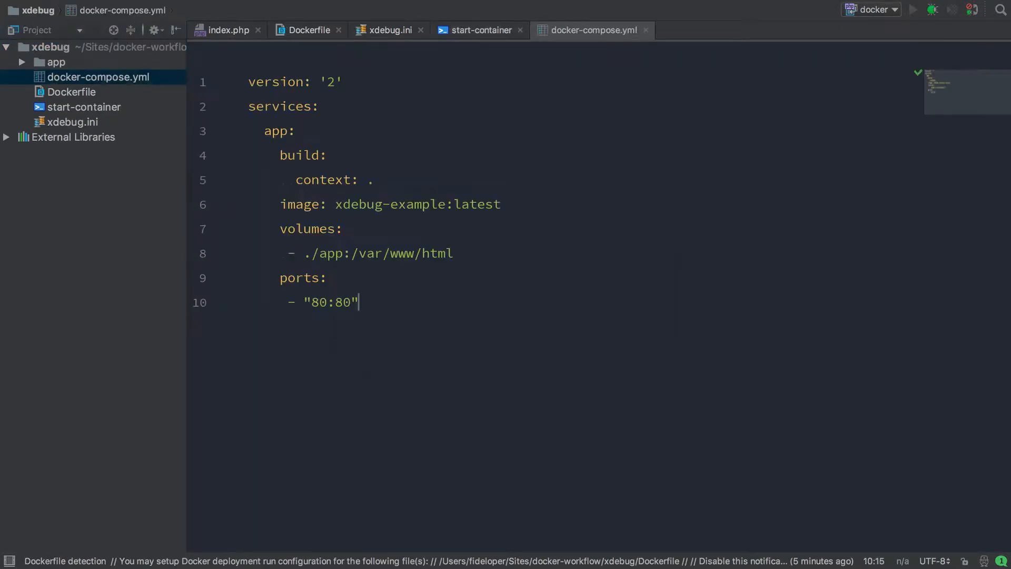
pyautogui.click(277, 130)
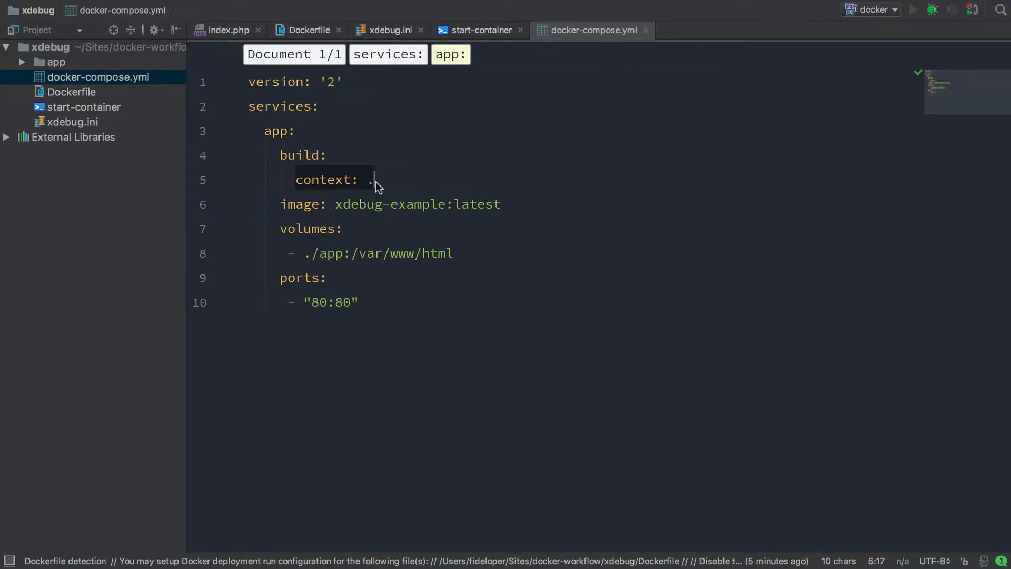
pyautogui.write('.')
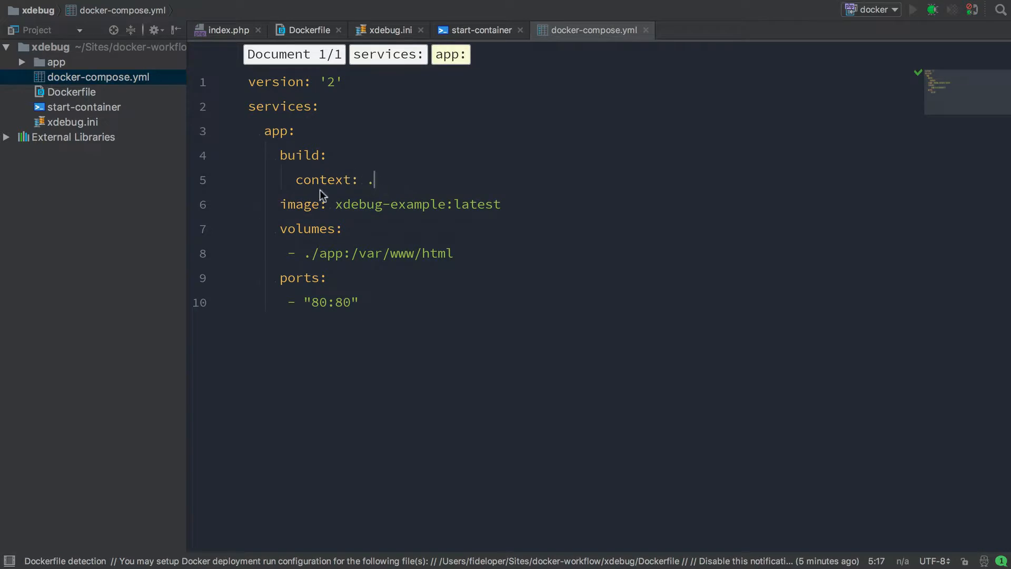
pyautogui.moveTo(334, 211)
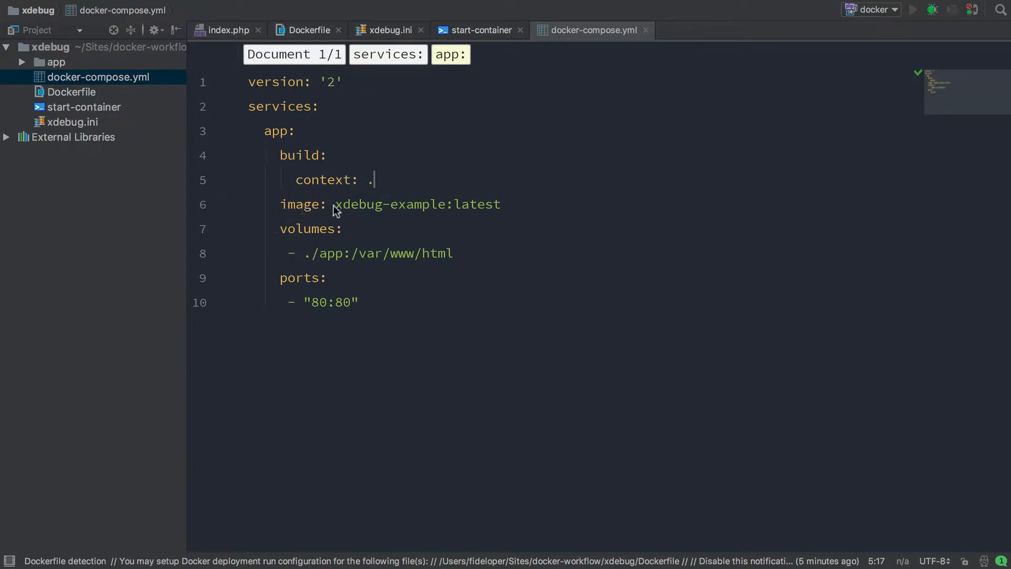
pyautogui.moveTo(334, 244)
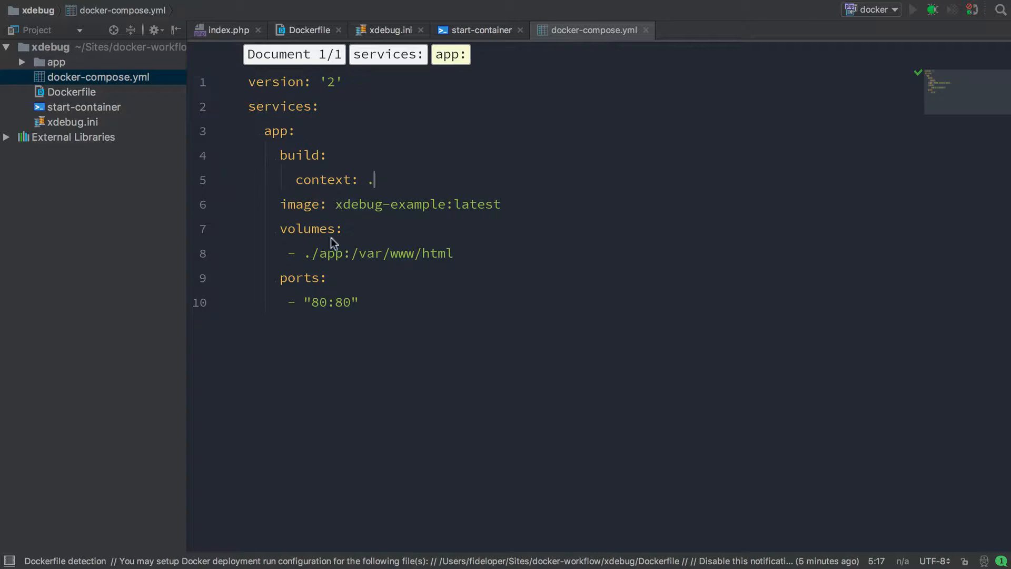
pyautogui.moveTo(52, 76)
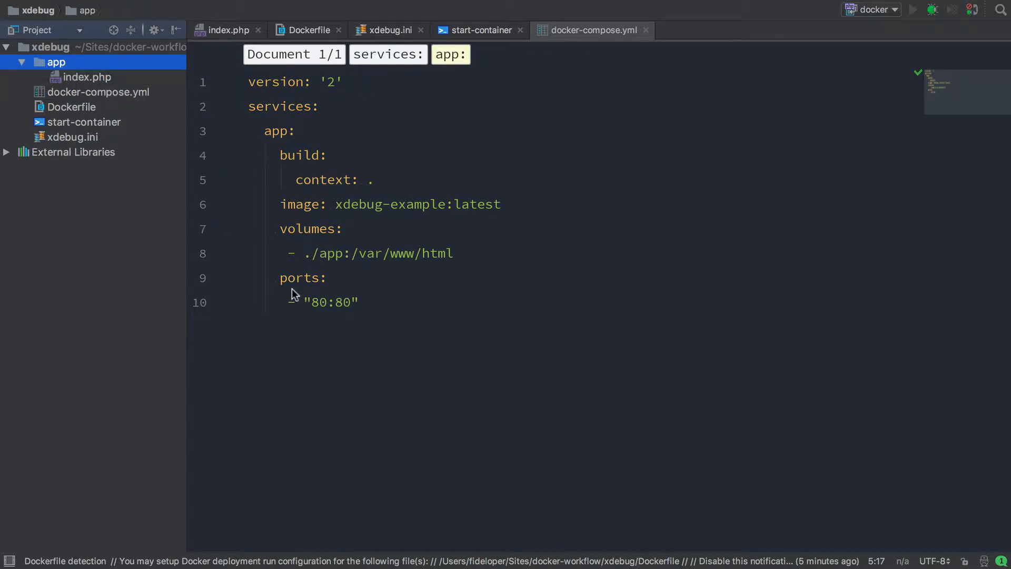
# Step: Copy /var/www/html from start-container and mount ./app at it in the app service, with port 80:80
pyautogui.click(368, 253)
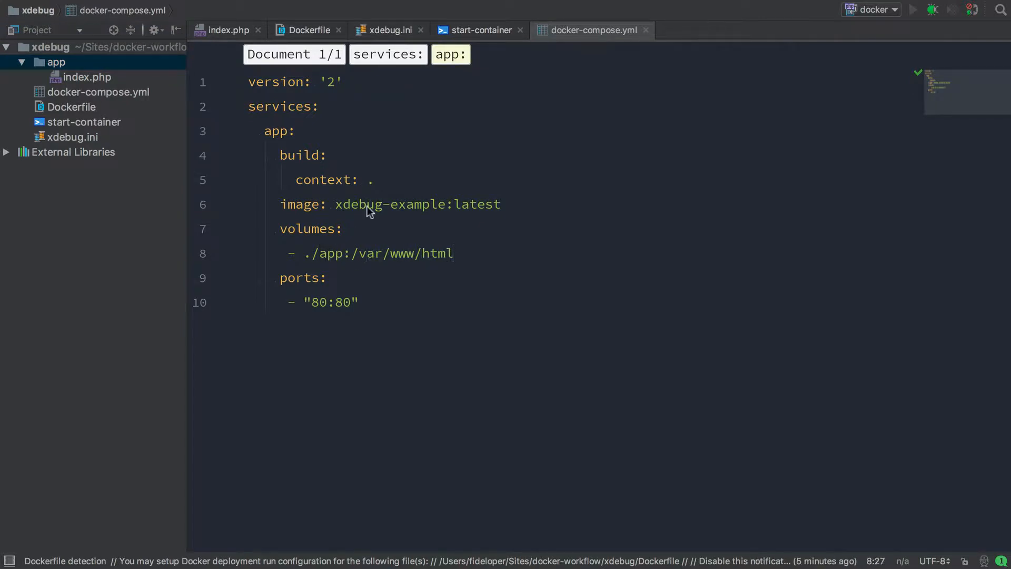
pyautogui.click(480, 30)
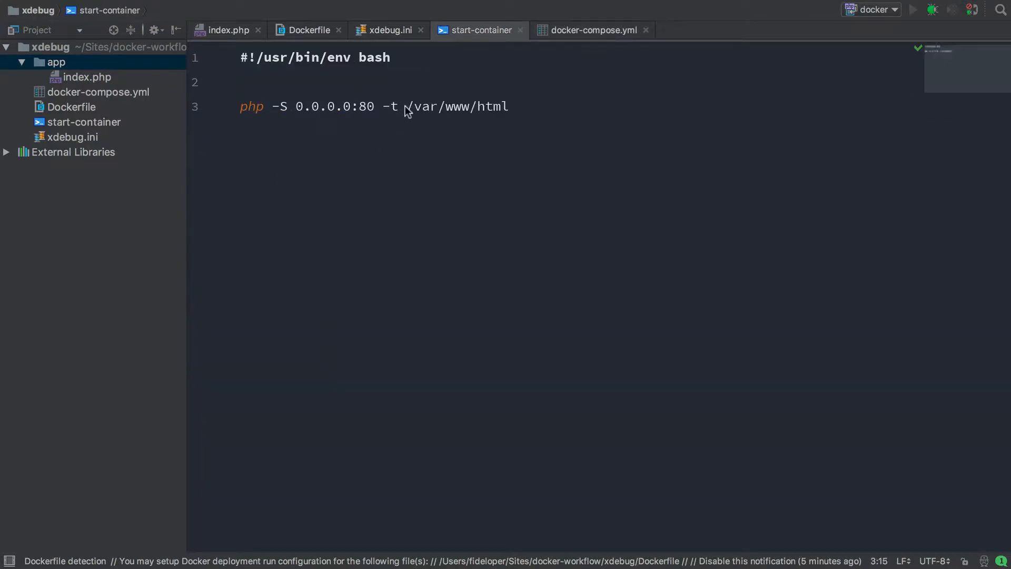
pyautogui.doubleClick(460, 107)
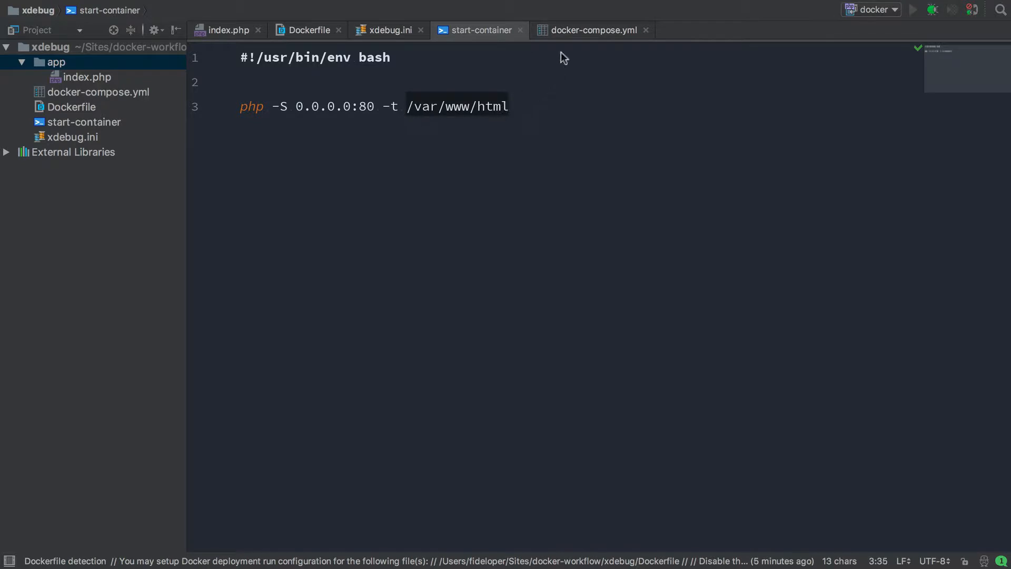
pyautogui.click(592, 29)
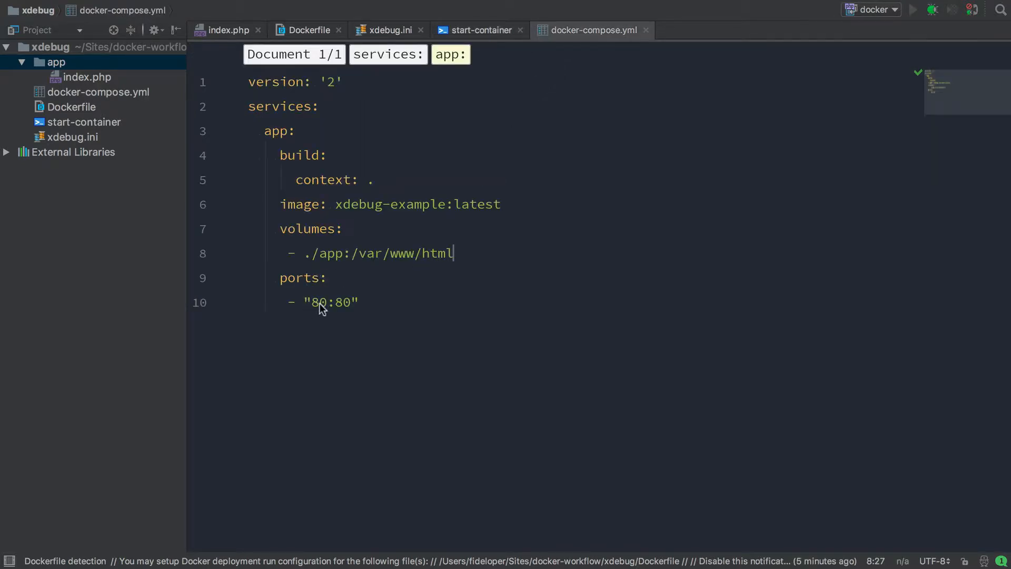
pyautogui.click(329, 303)
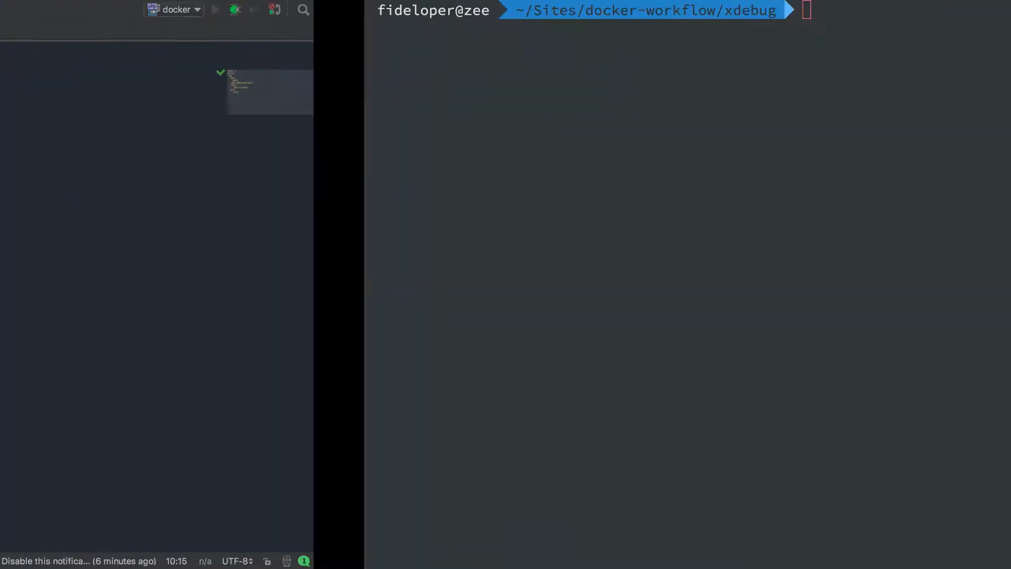
# Step: Run docker-compose build and watch it pull Ubuntu packages for the app image
pyautogui.write('docker-c')
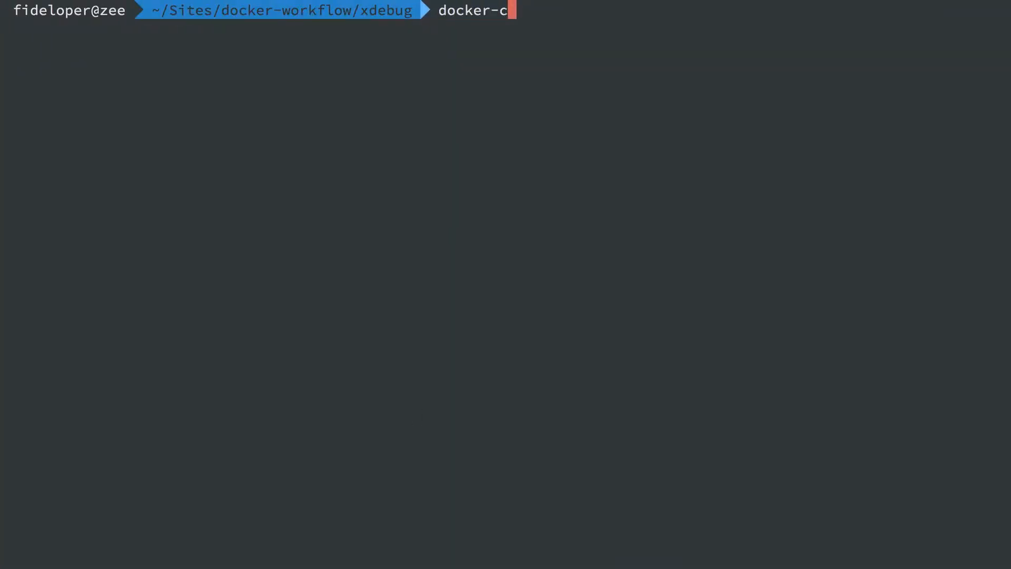
pyautogui.write('ompose build')
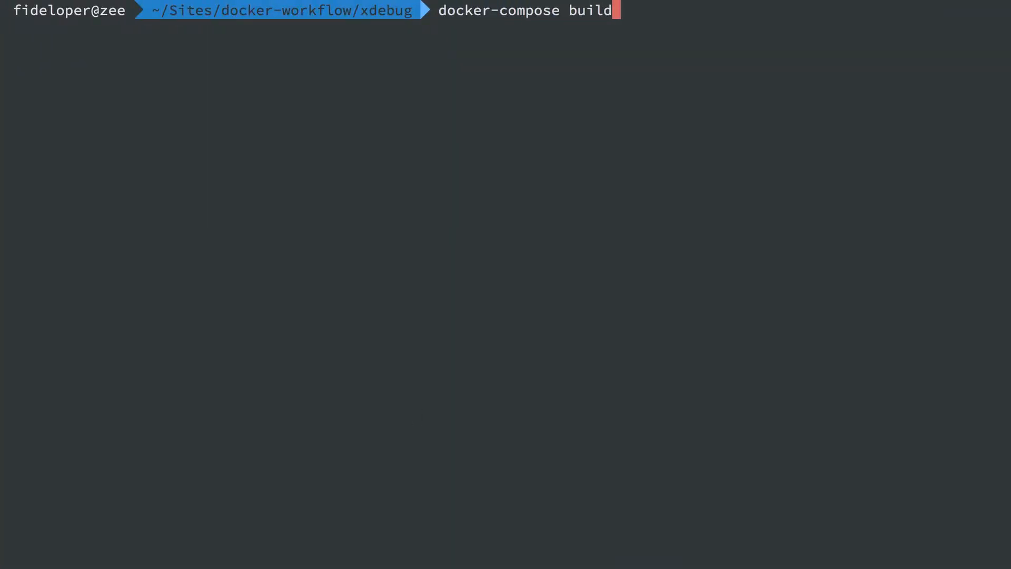
pyautogui.press('Return')
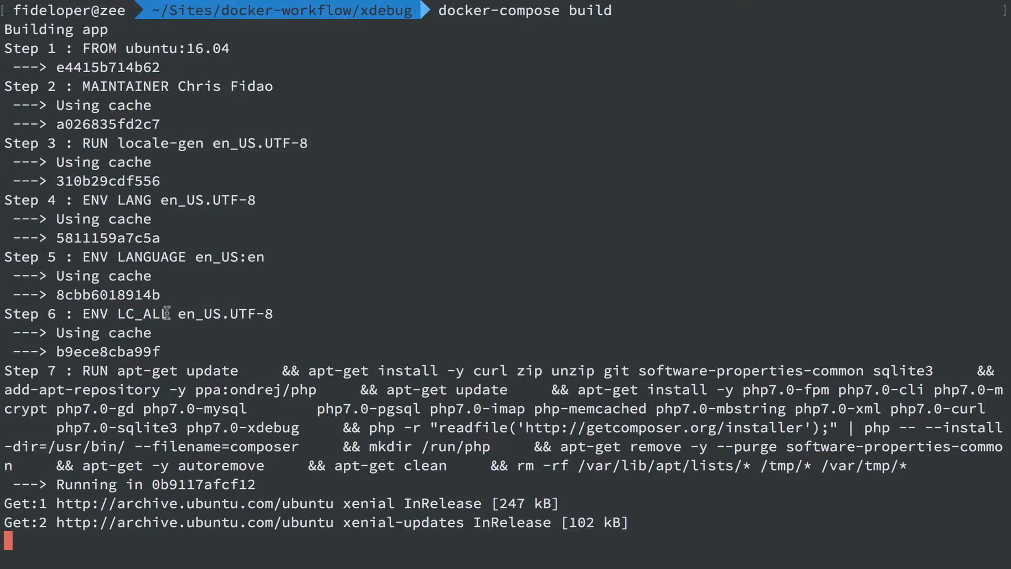
pyautogui.scroll(-3)
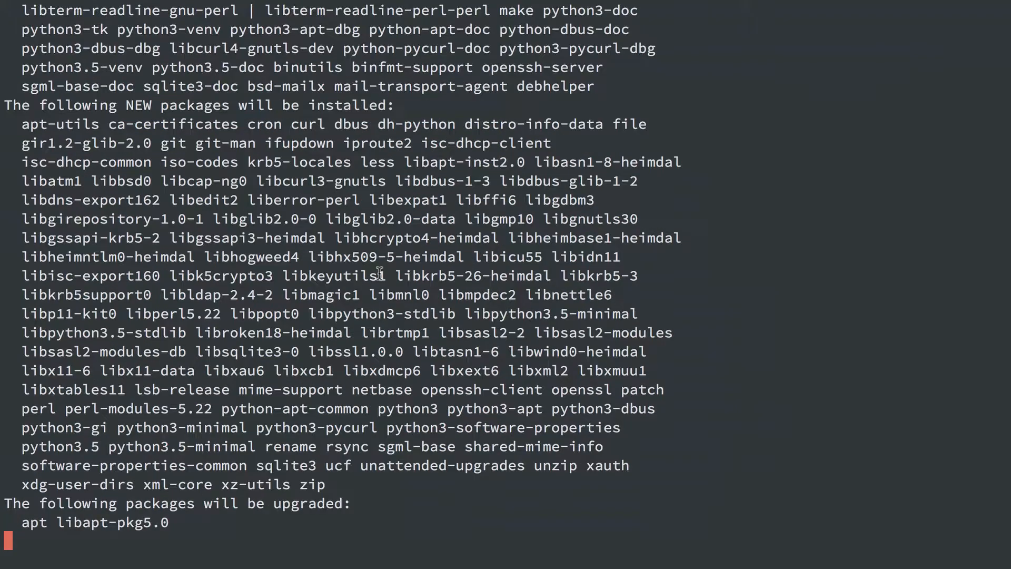
pyautogui.scroll(-3)
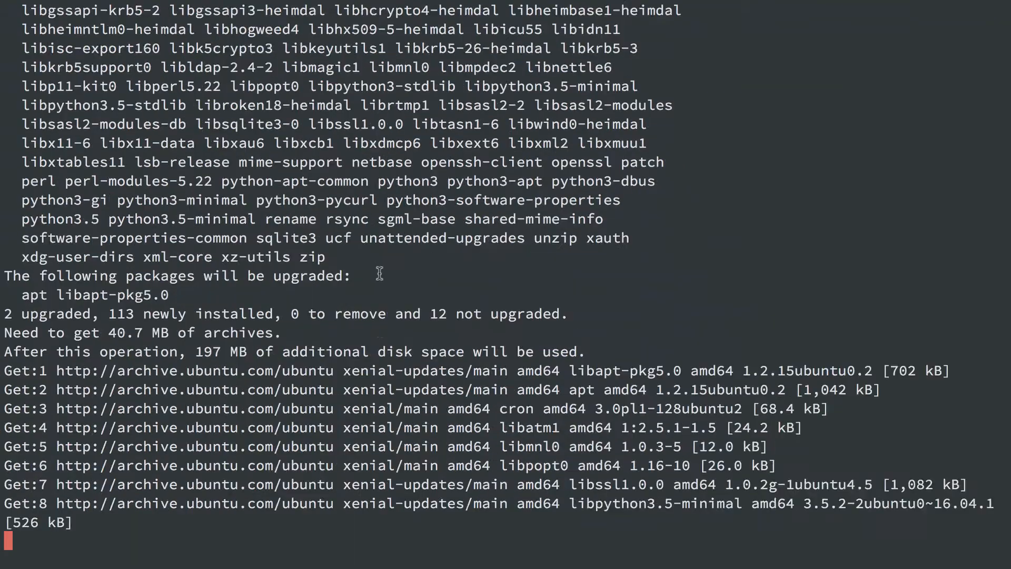
pyautogui.scroll(-3)
pyautogui.write('docke')
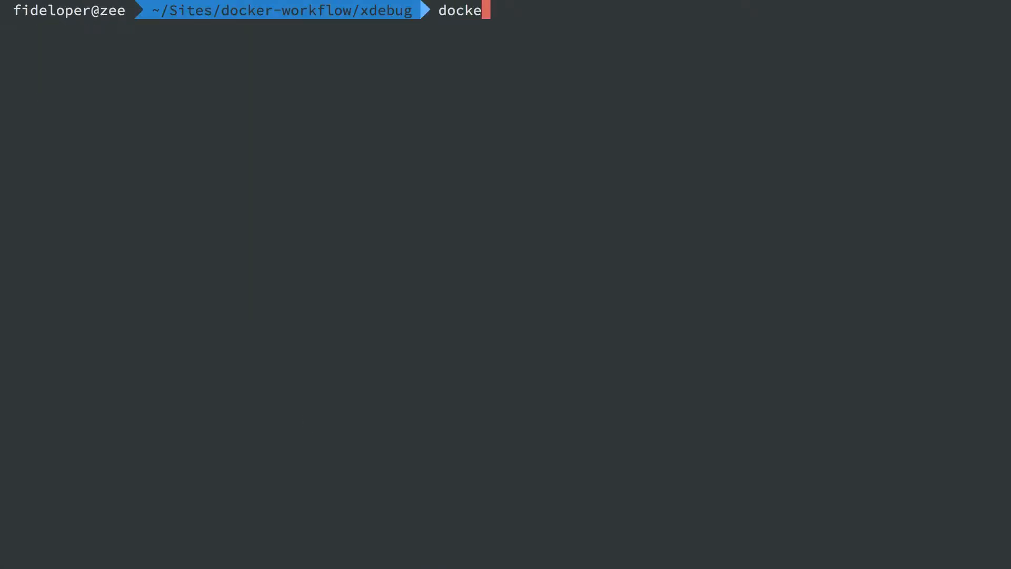
# Step: List images to confirm xdebug-example exists, then run docker-compose up -d to start xdebug_app_1
pyautogui.write('r images')
pyautogui.press('Return')
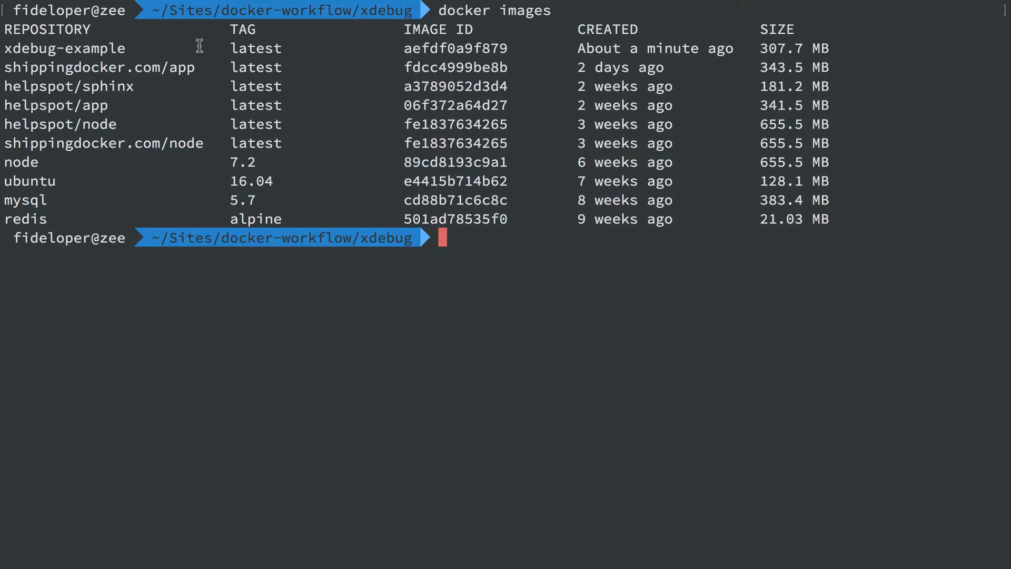
pyautogui.write('docker-compose up -d')
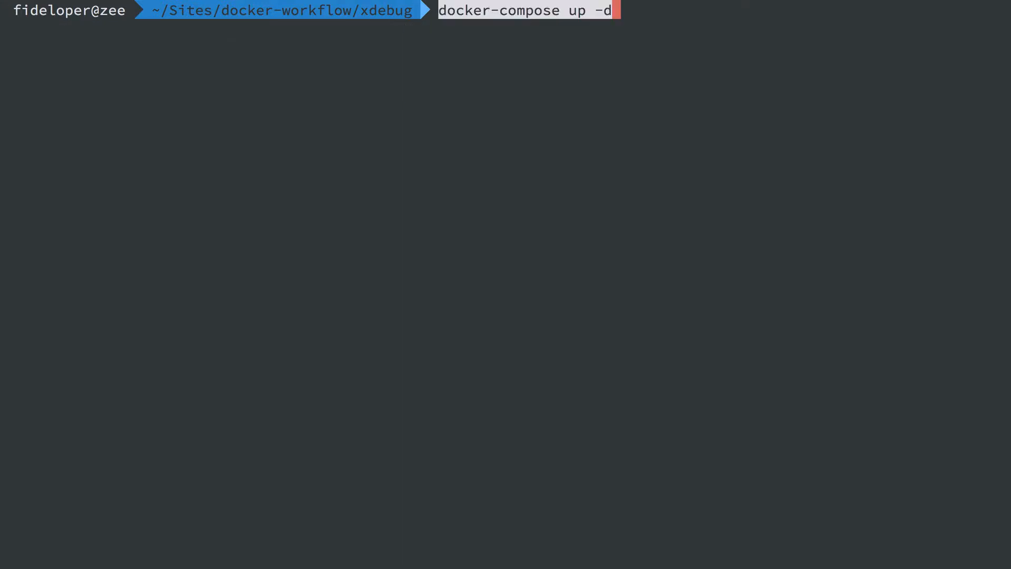
pyautogui.press('Return')
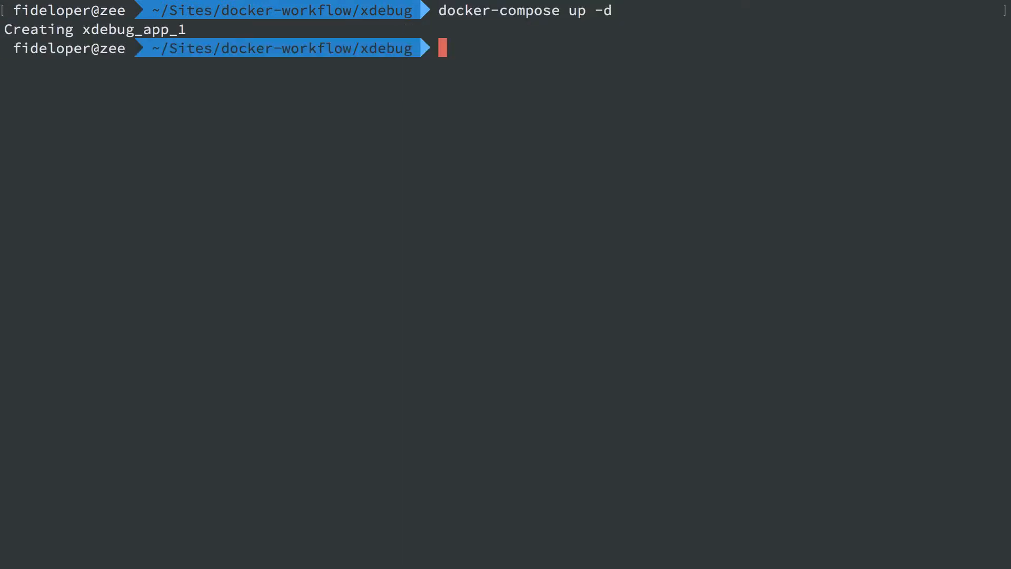
pyautogui.write('cur')
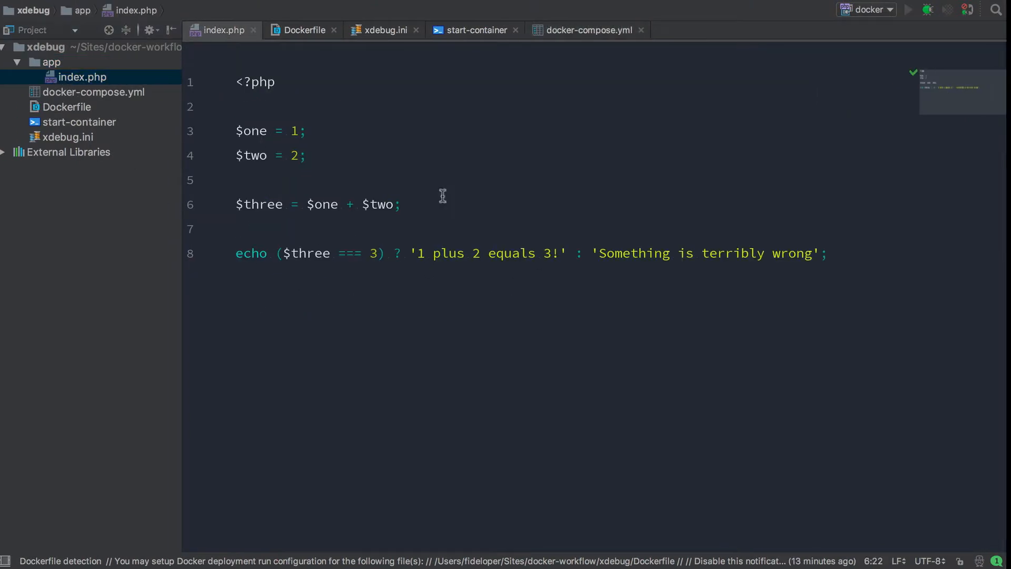
# Step: Add a breakpoint on line 8's echo and start debugging with the docker configuration
pyautogui.click(214, 253)
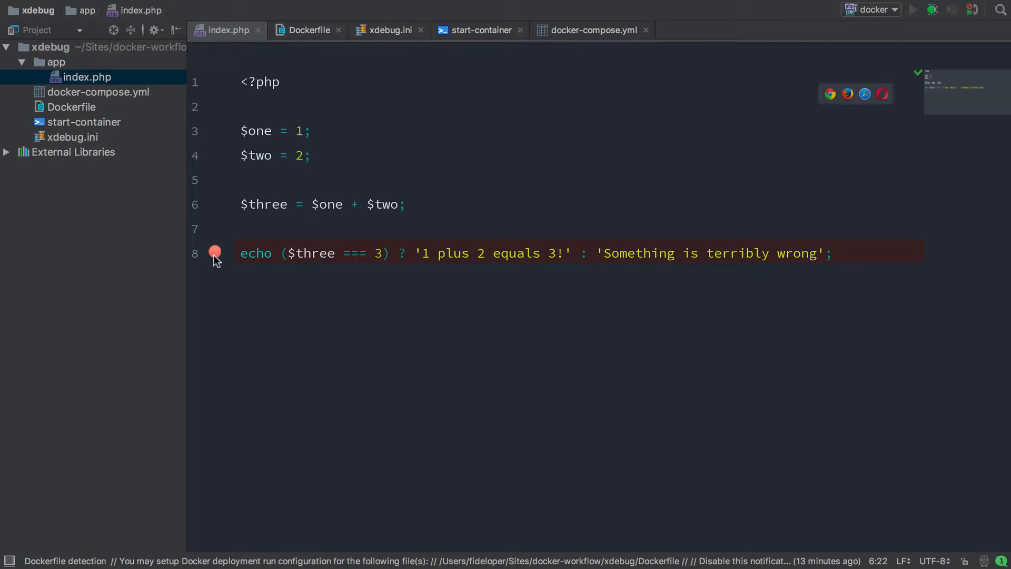
pyautogui.click(386, 8)
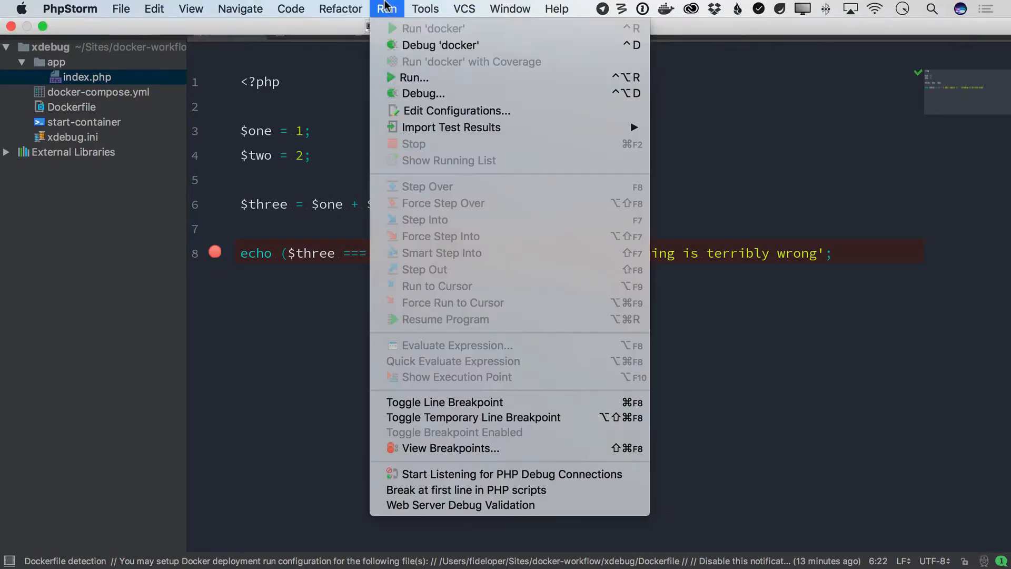
pyautogui.click(423, 94)
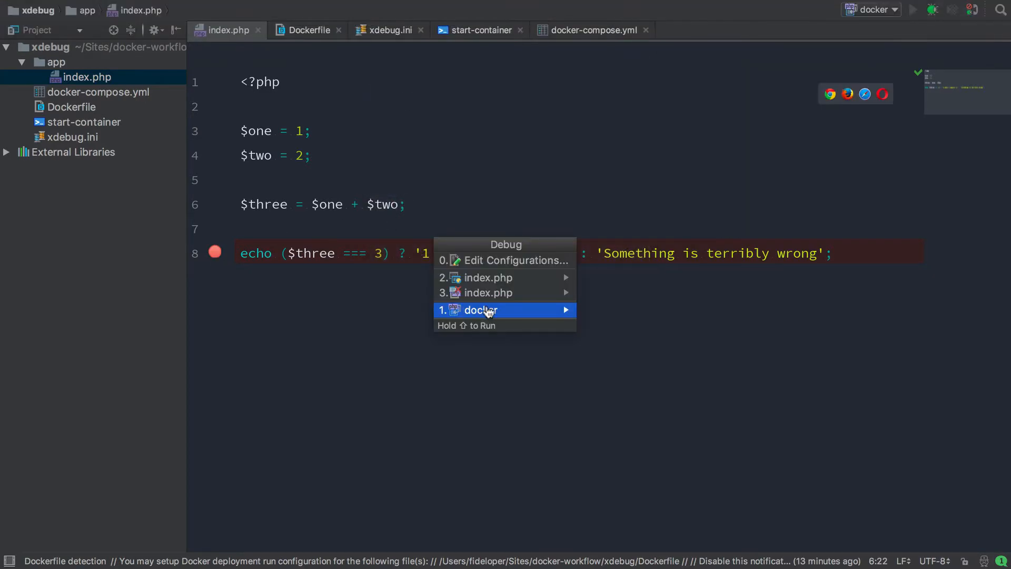
pyautogui.click(480, 309)
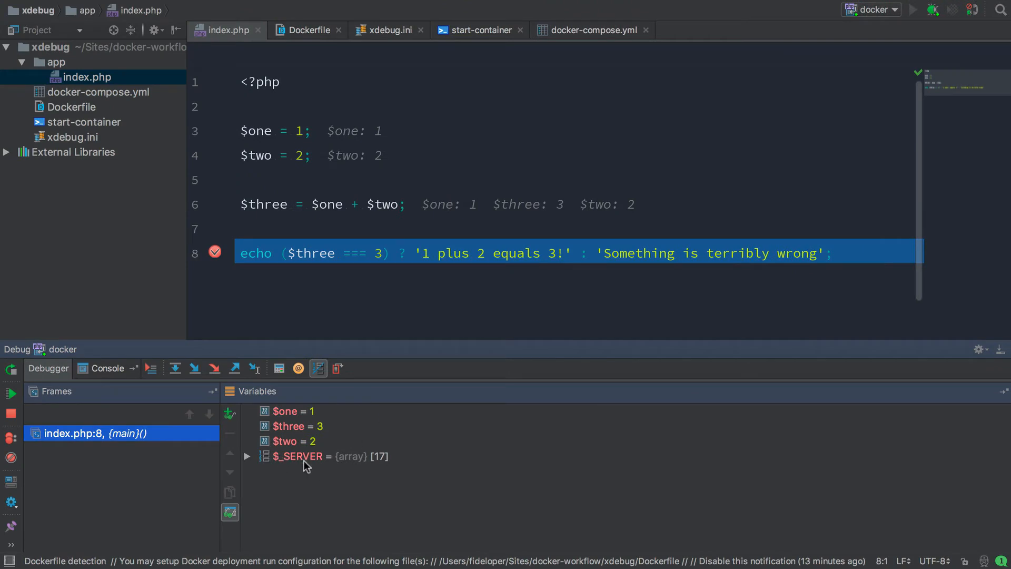
# Step: Inspect $two and the $_SERVER array in the Variables pane while paused
pyautogui.click(294, 441)
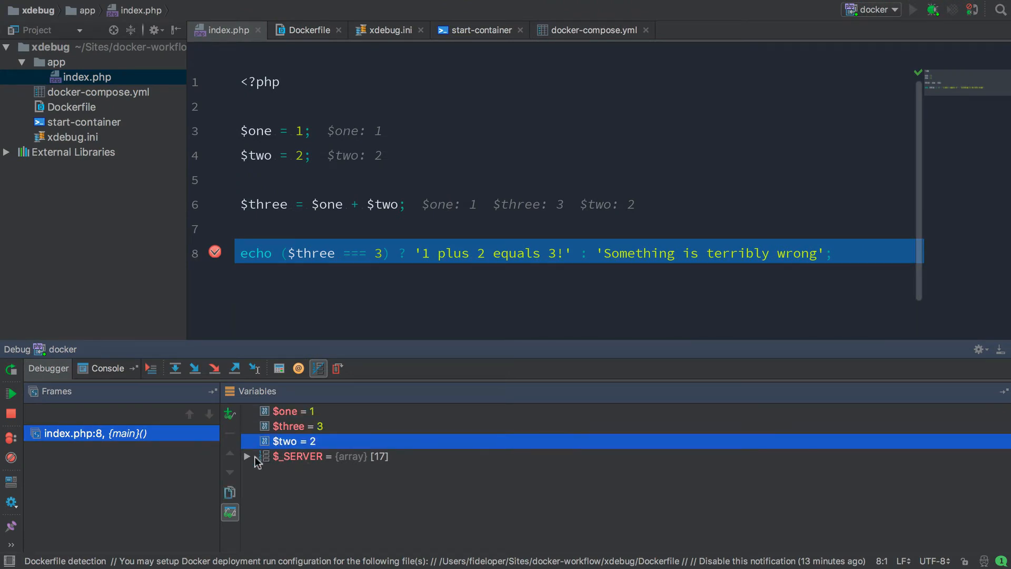
pyautogui.click(297, 456)
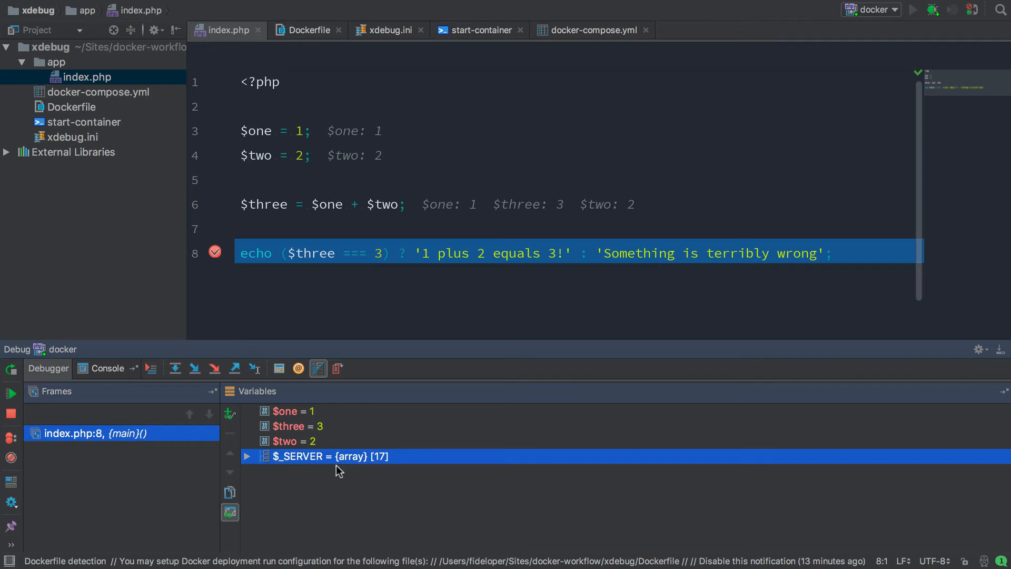
pyautogui.moveTo(281, 420)
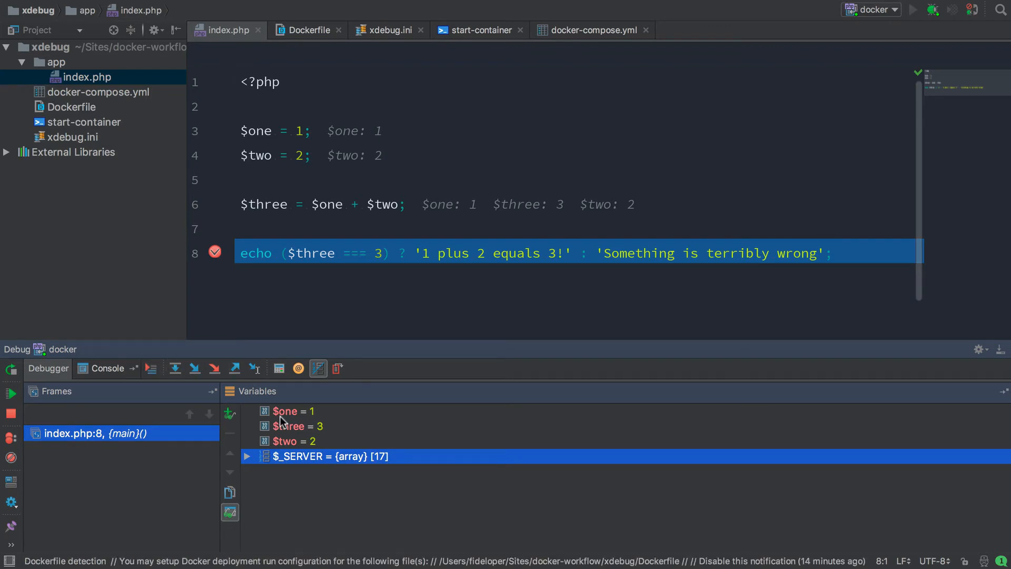